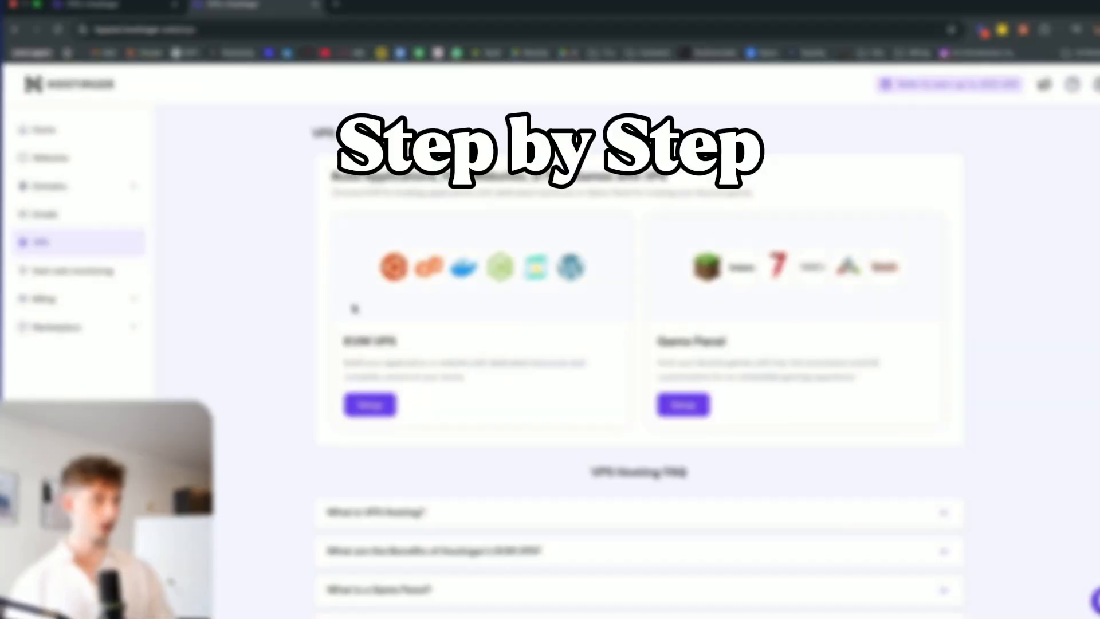
Start a KVM VPS setup and go to the n8n VPS hosting offer page
click(369, 405)
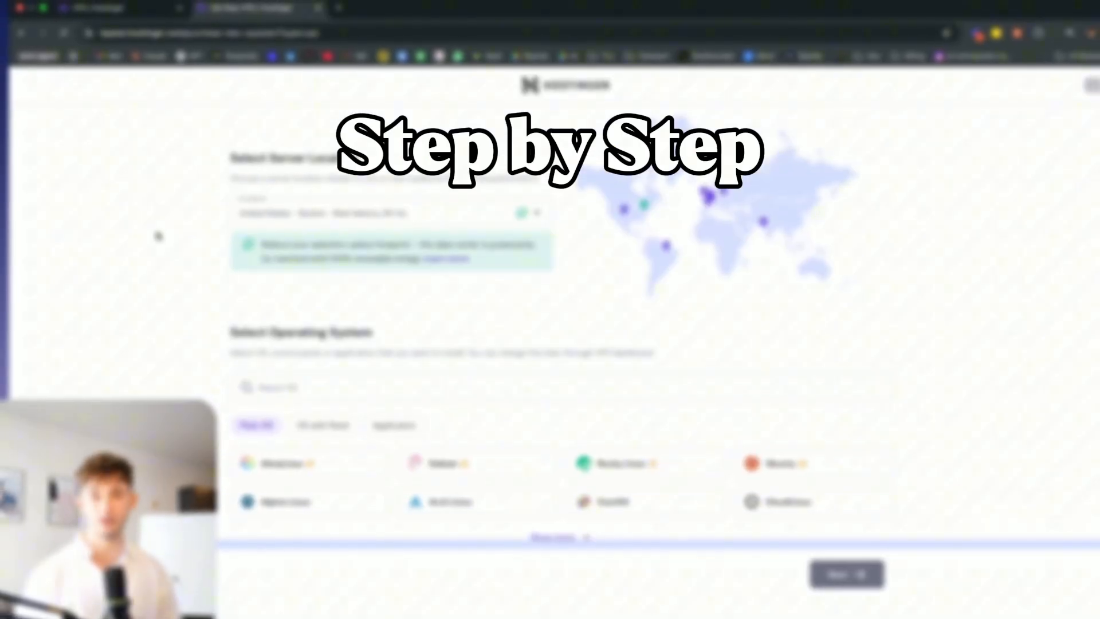
text(n8n-hosting)
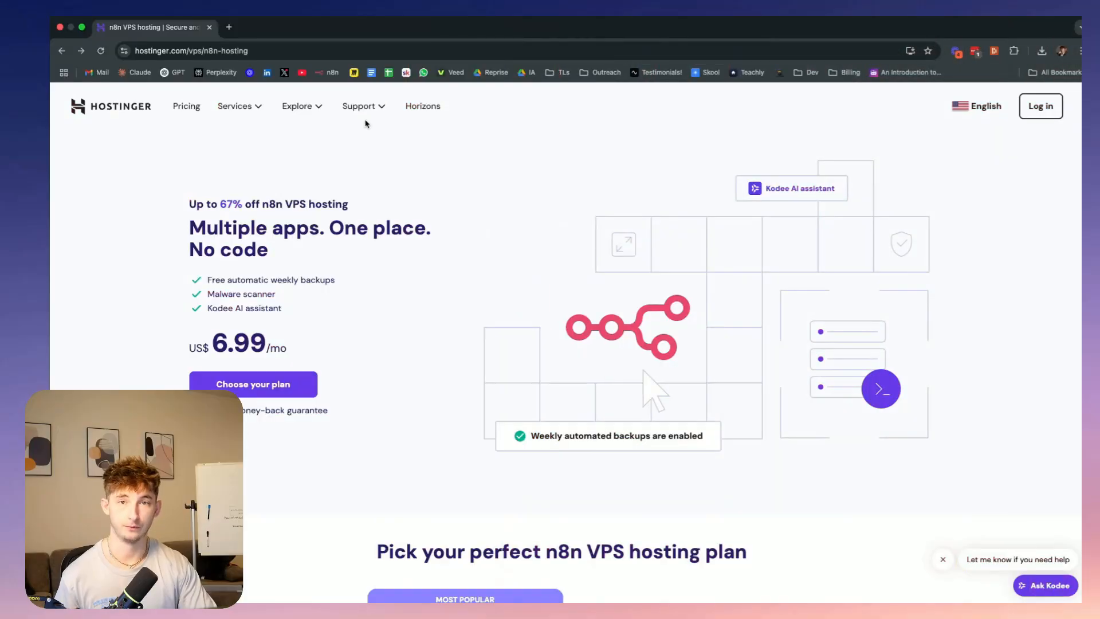
Jump to the pricing section showing the KVM 1 through KVM 8 plans
click(191, 50)
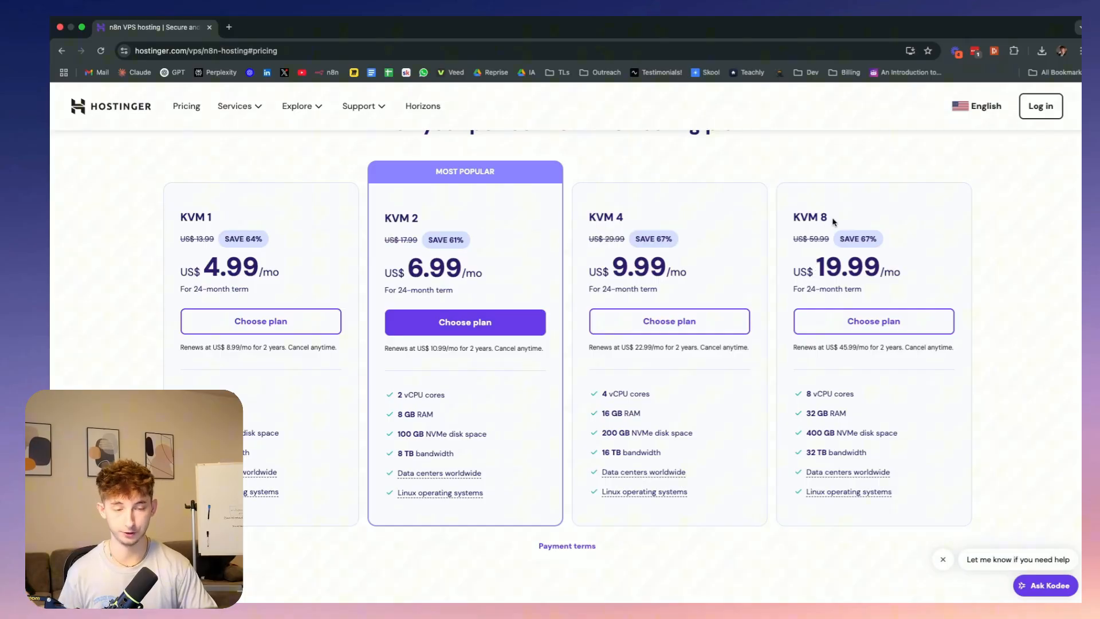
mouse_move(804, 397)
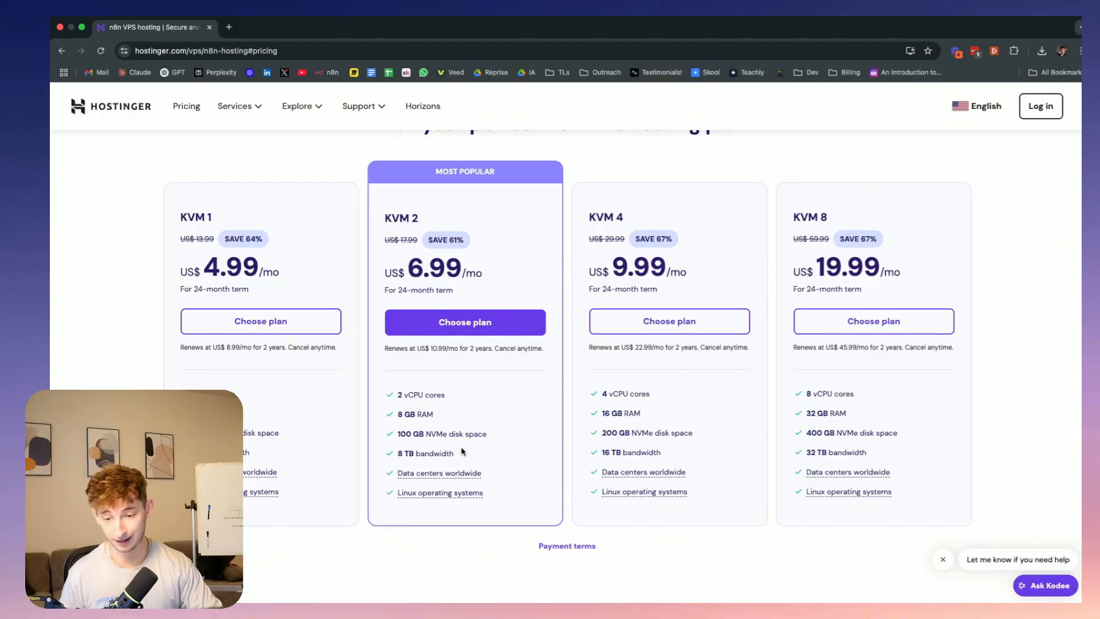
mouse_move(507, 440)
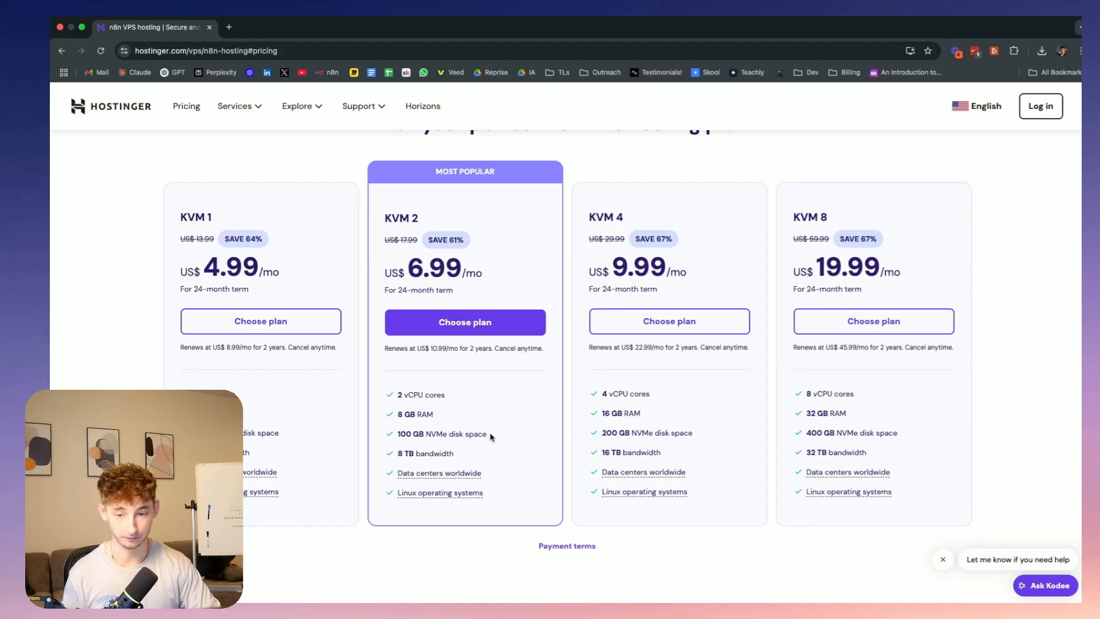
mouse_move(317, 243)
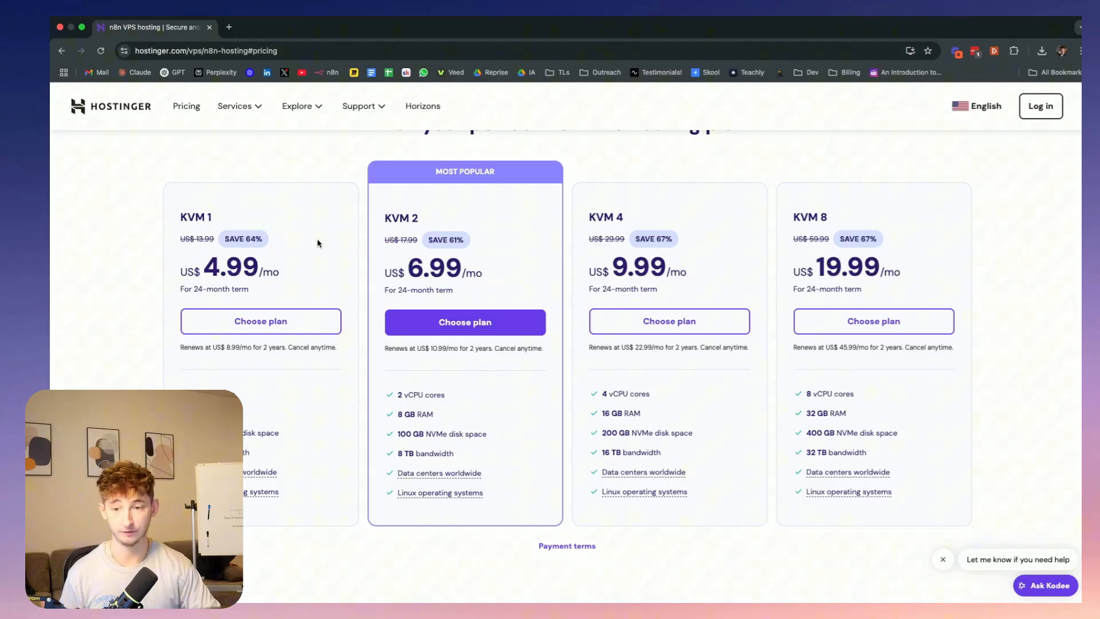
mouse_move(422, 221)
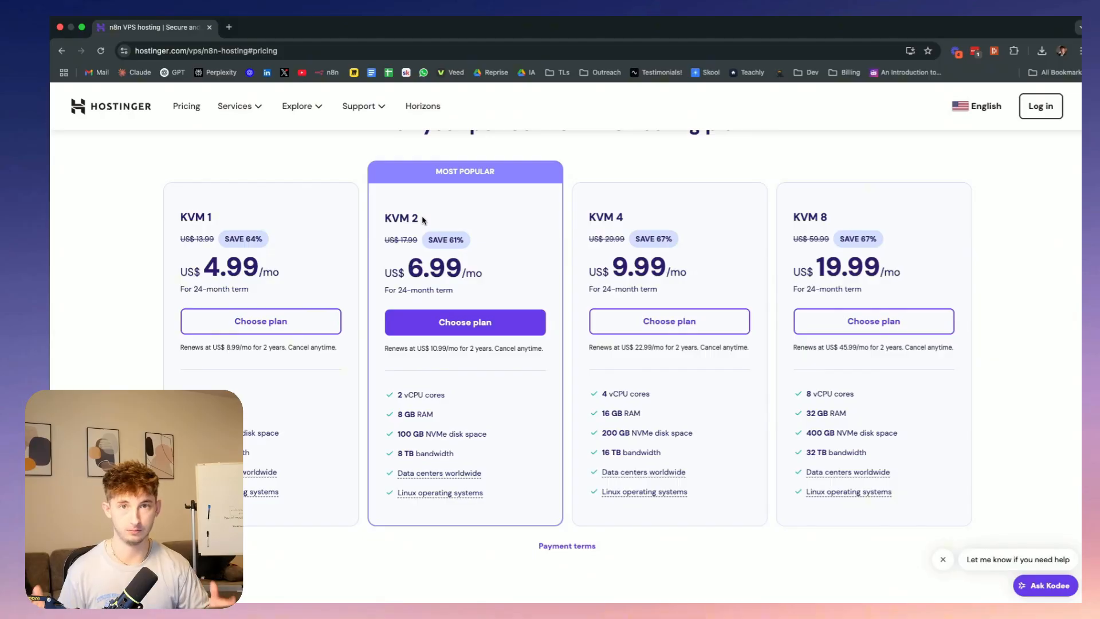
mouse_move(659, 403)
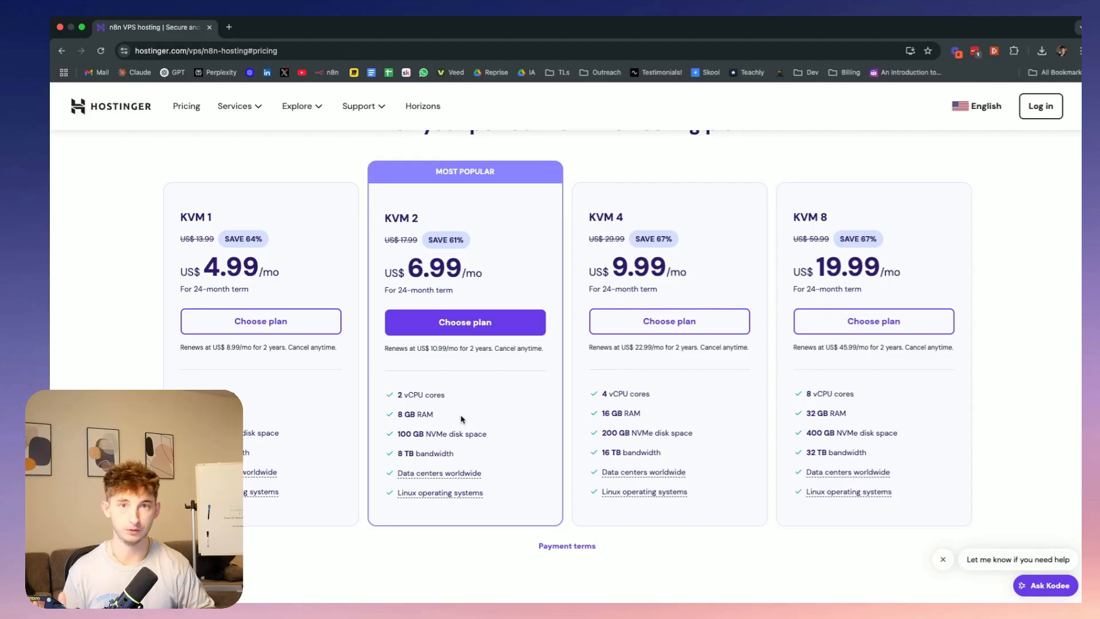
mouse_move(616, 230)
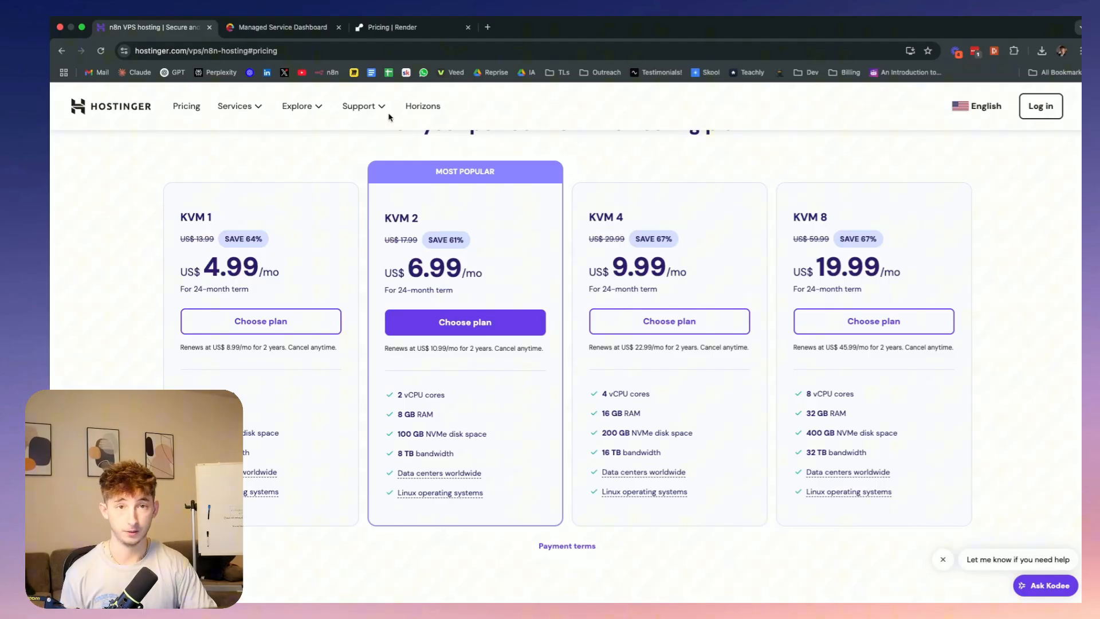
click(281, 26)
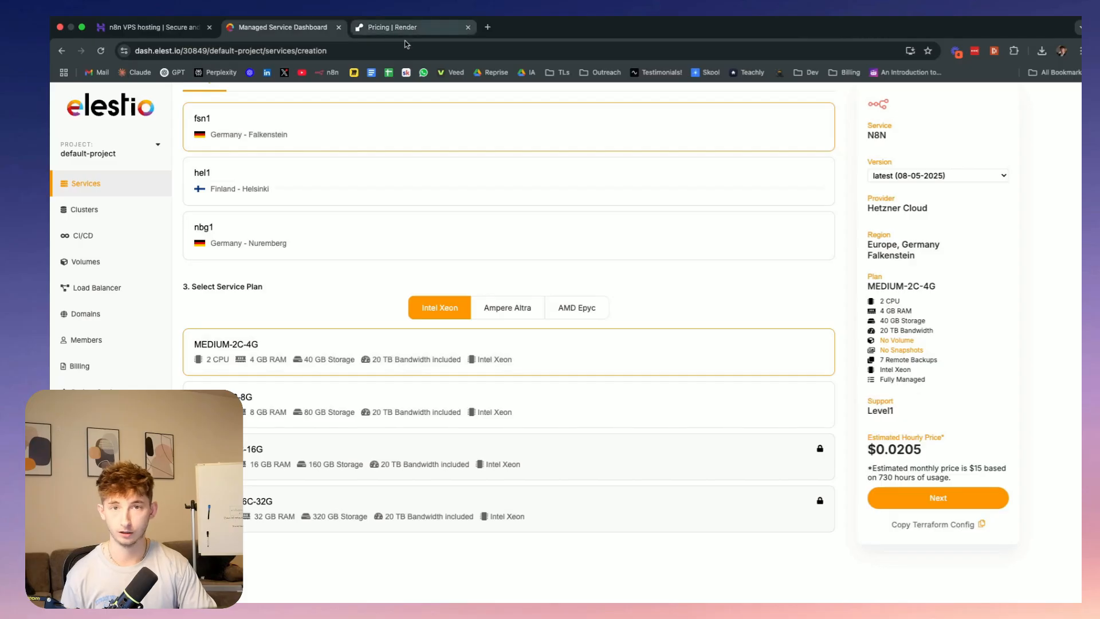
mouse_move(366, 355)
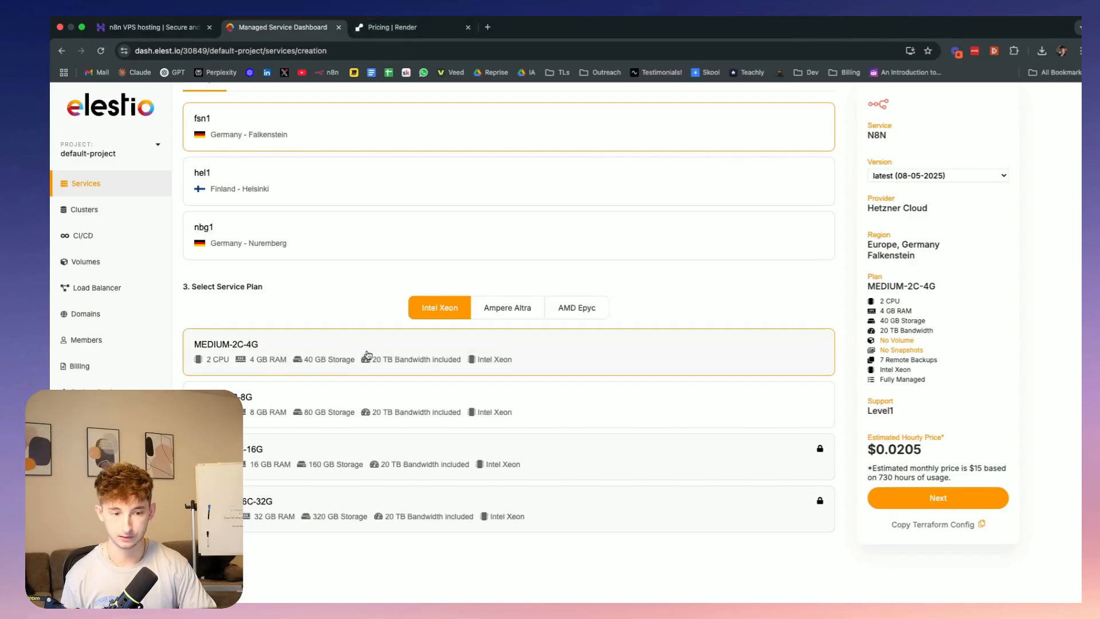
mouse_move(747, 359)
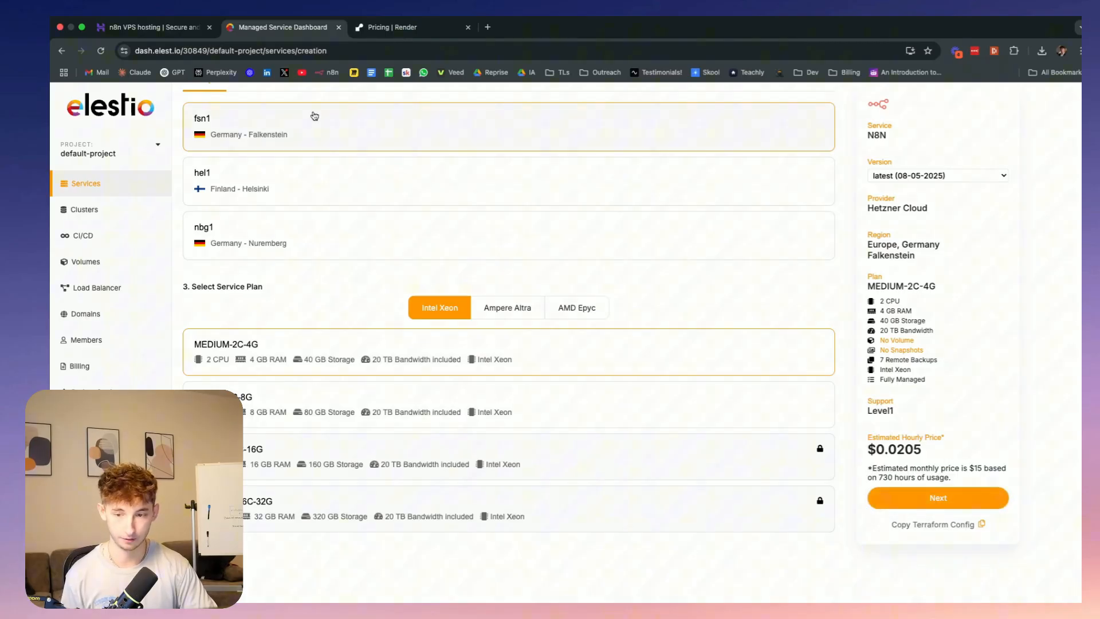
click(148, 26)
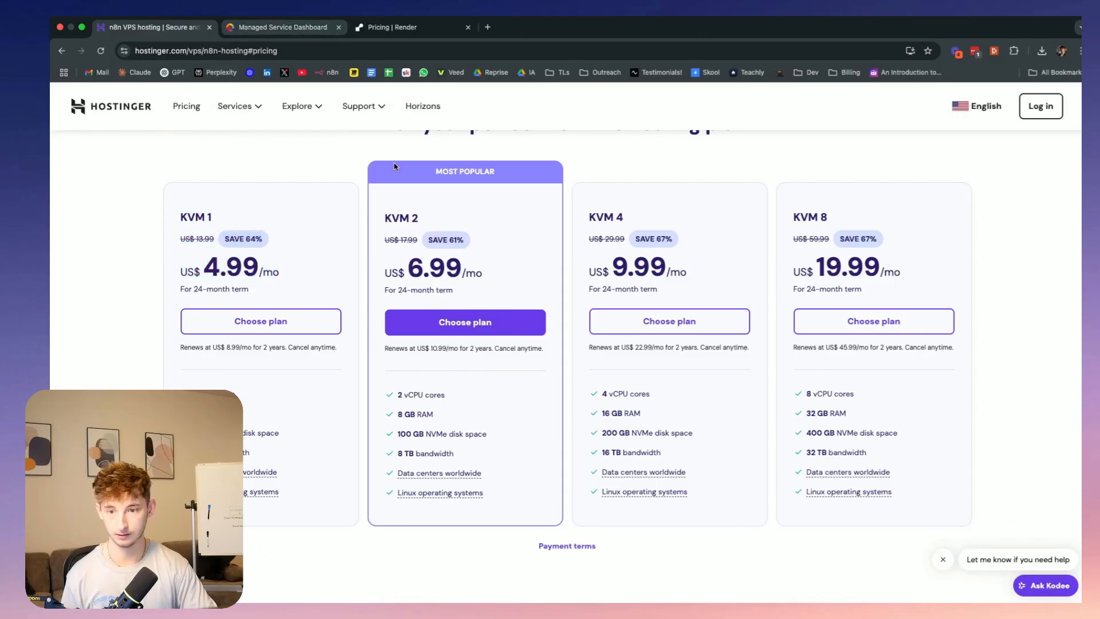
click(281, 27)
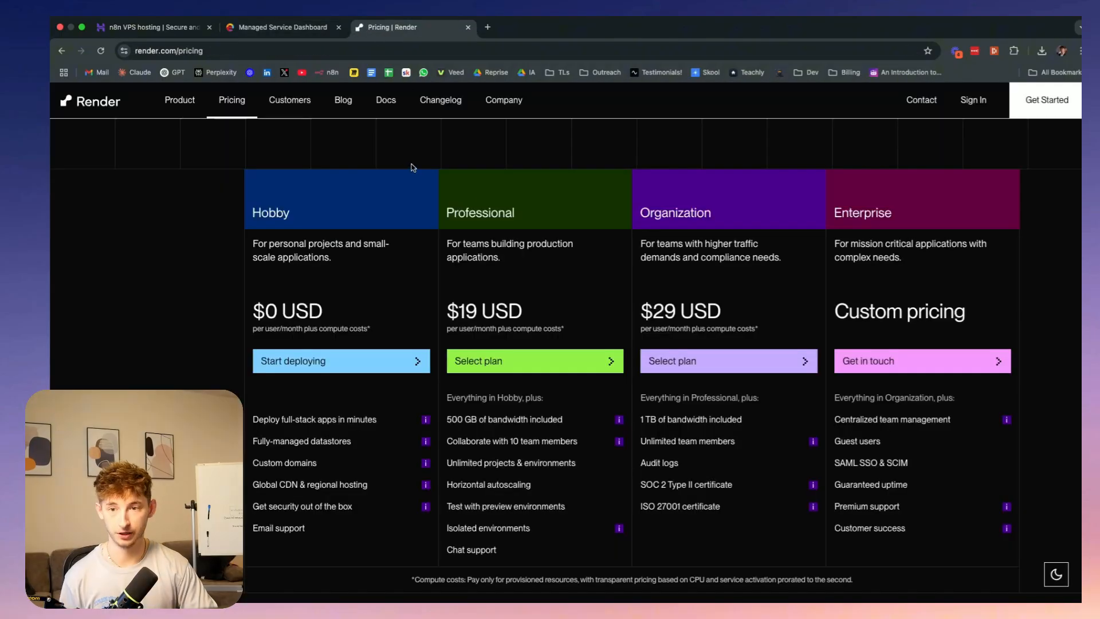
click(148, 27)
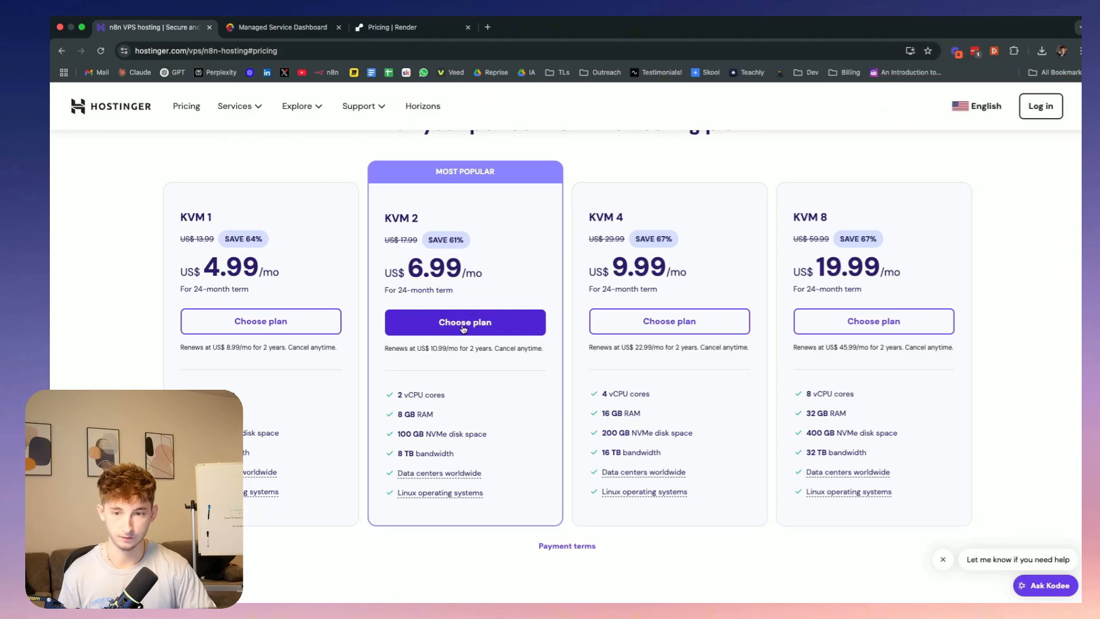
Add KVM 2 to the cart, compare 12-month pricing, settle on 24 months with the coupon field open
click(464, 321)
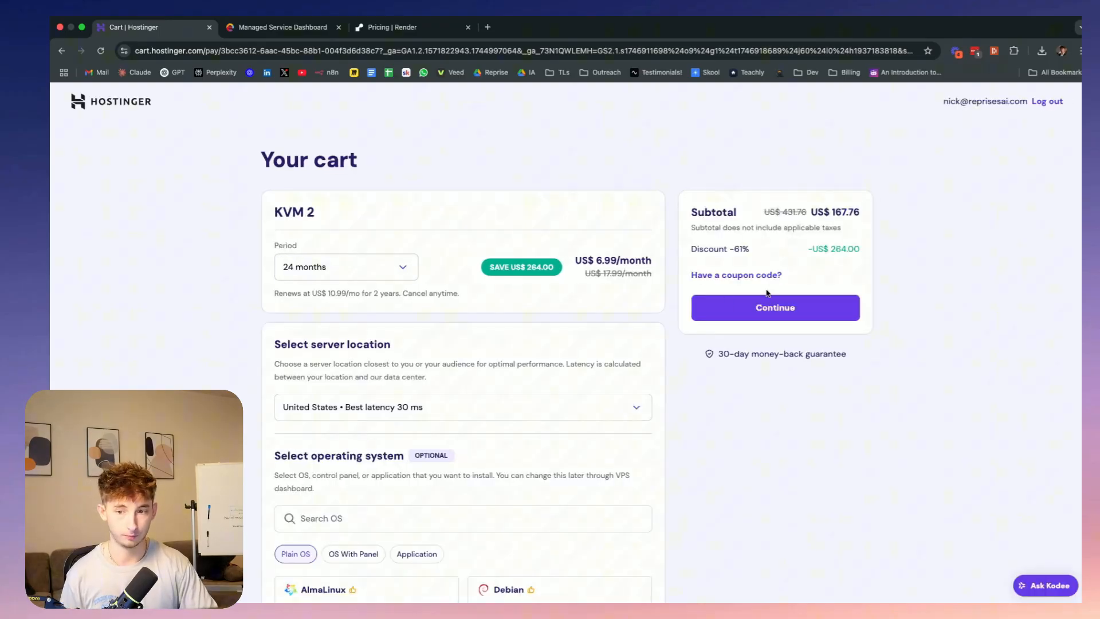
click(736, 274)
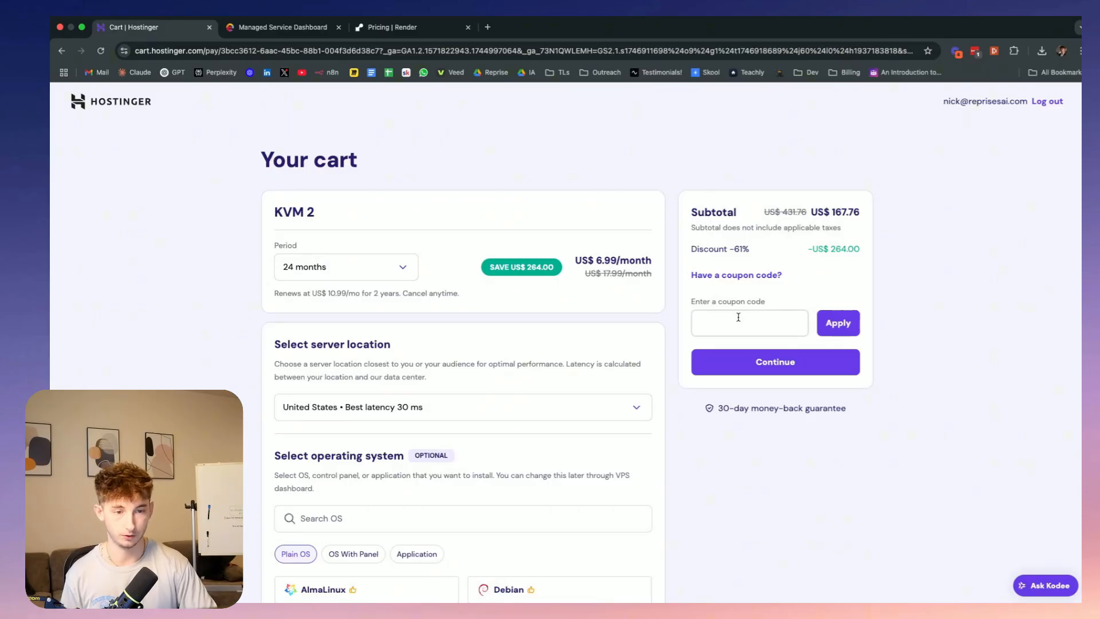
click(748, 324)
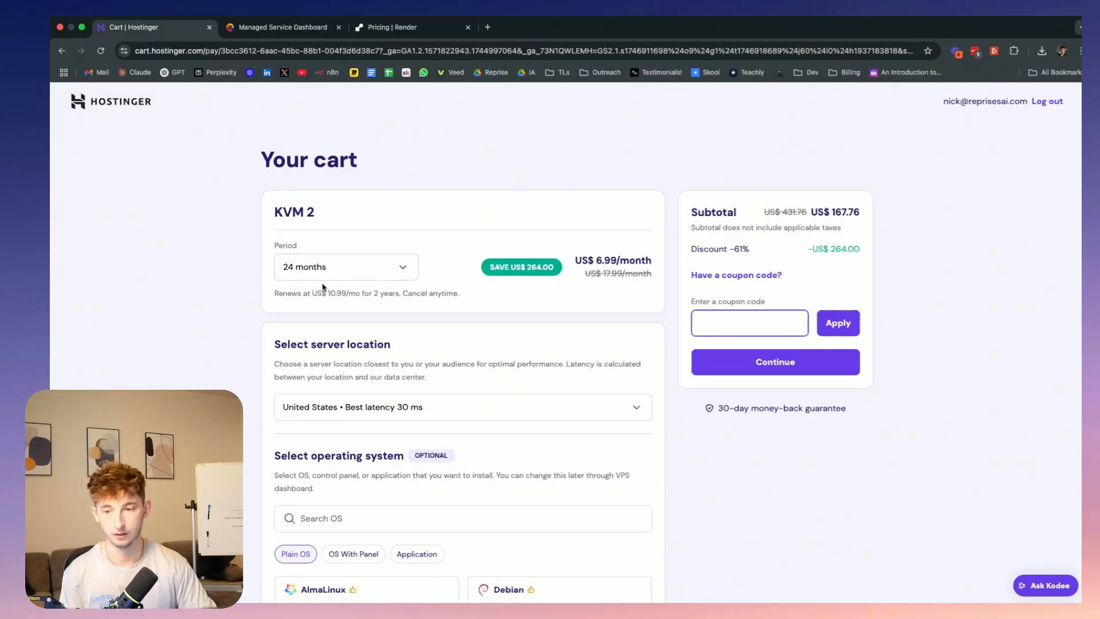
click(345, 267)
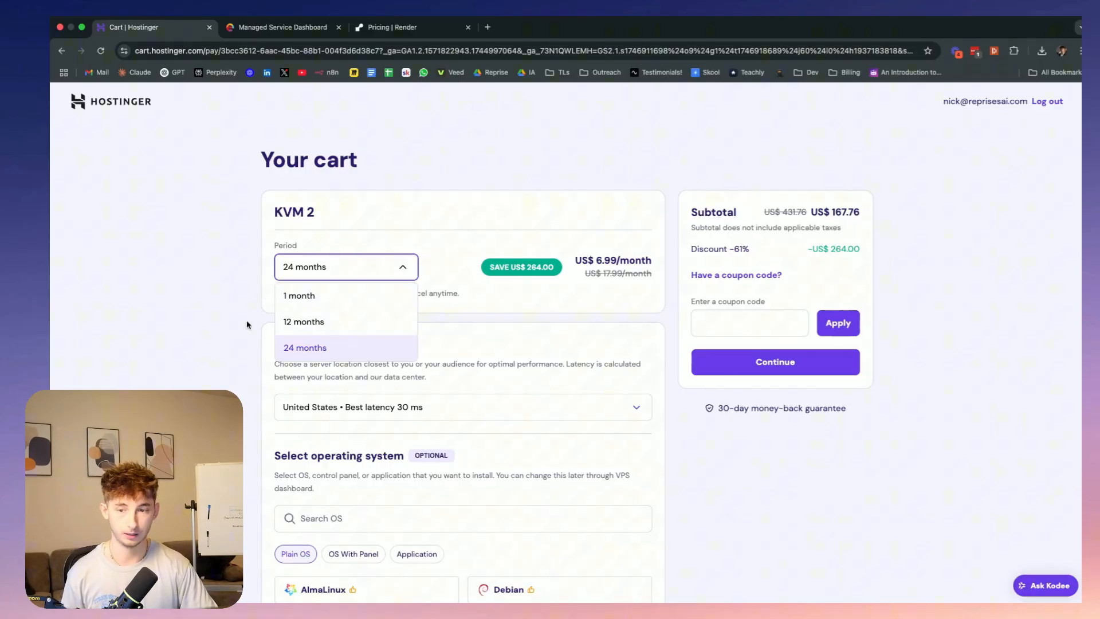
click(303, 321)
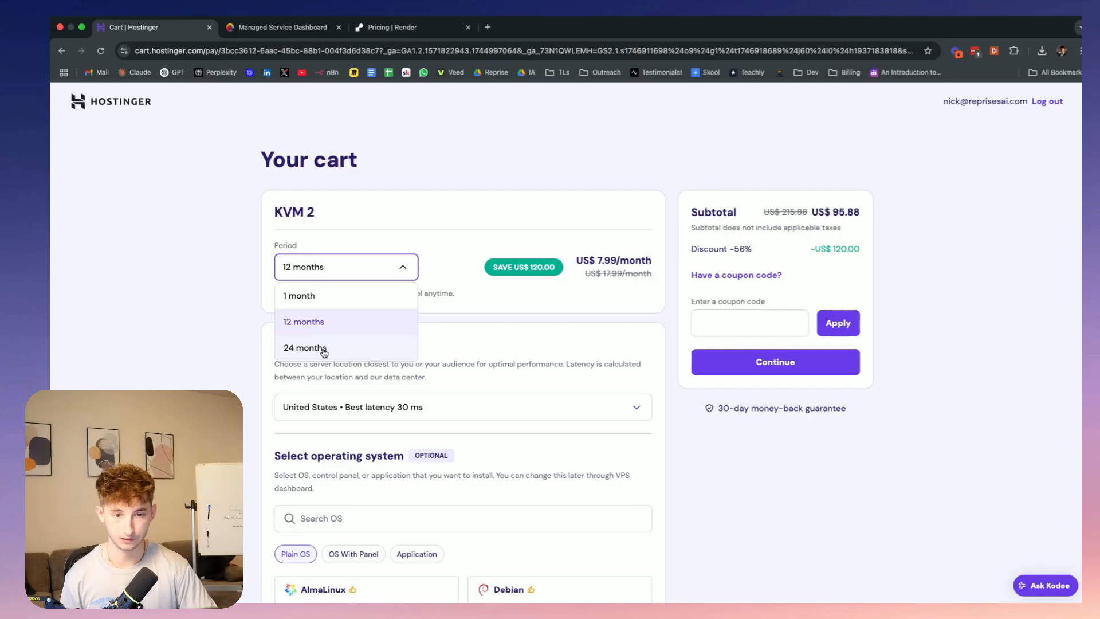
click(305, 348)
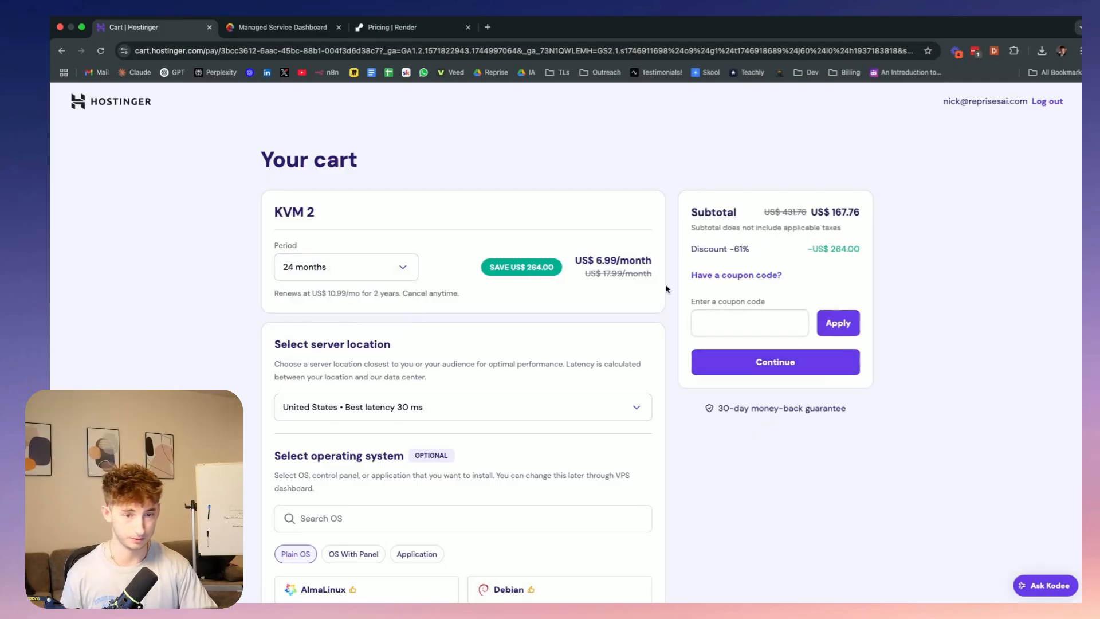
click(749, 324)
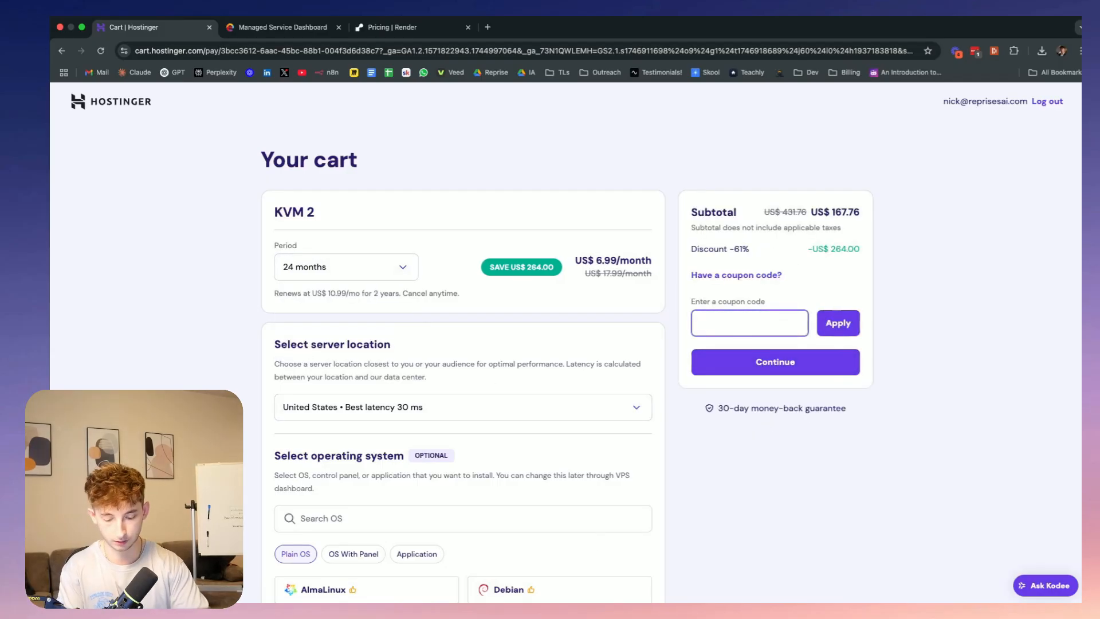
Apply coupon NICKPURU, cutting KVM 2 to $6.29/month and a $150.98 subtotal
text(NICKPURU)
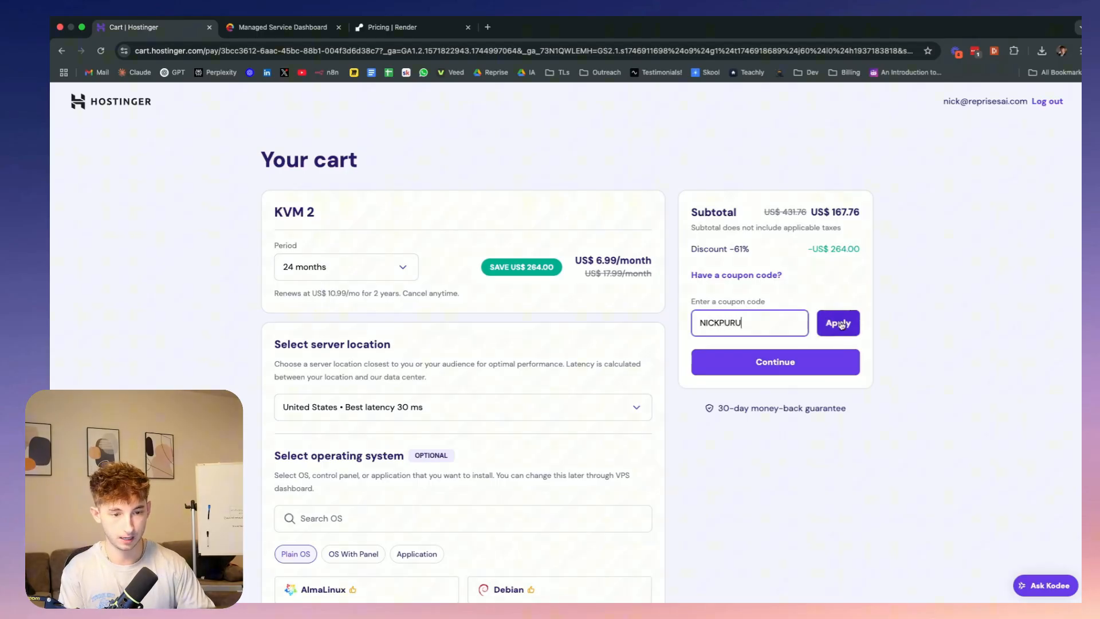
click(837, 324)
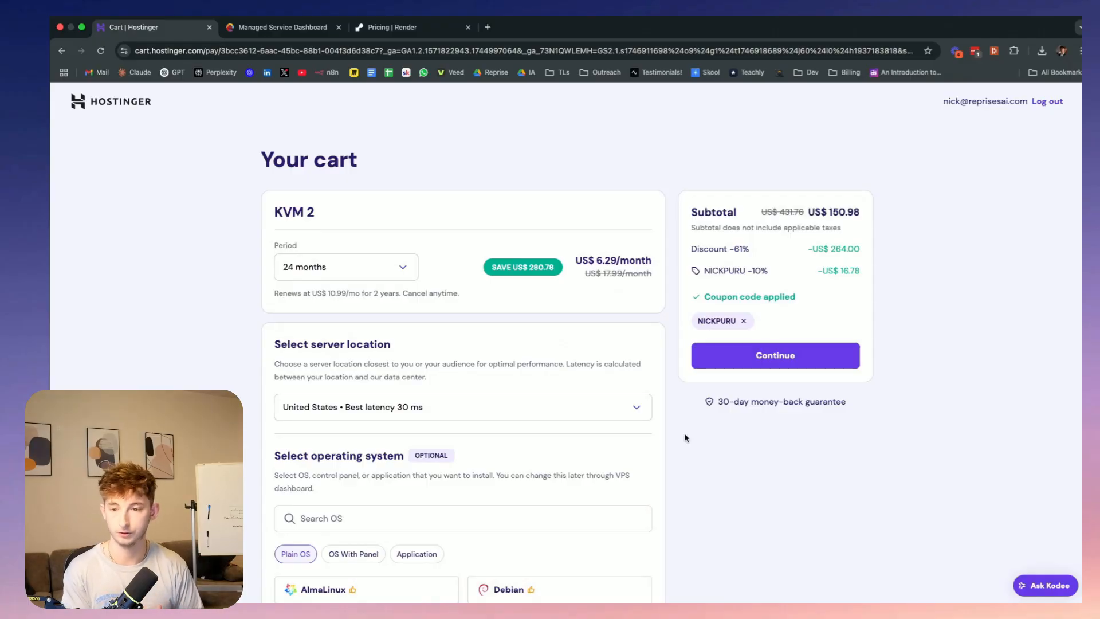
click(345, 267)
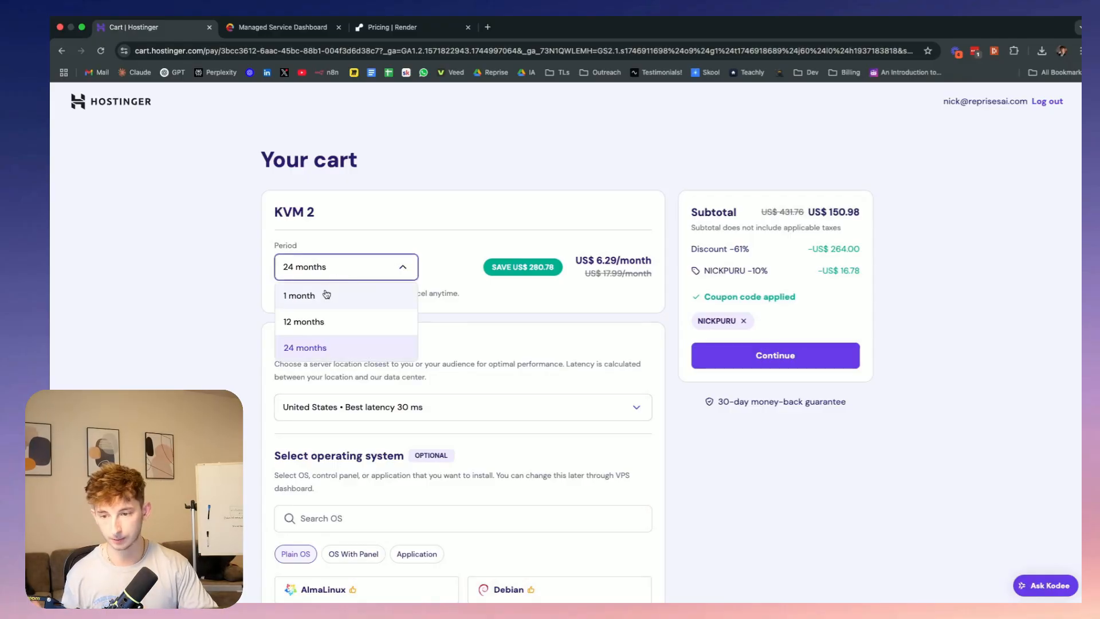
Switch to a 1-month period, select n8n as the server's application and continue to payment
click(299, 296)
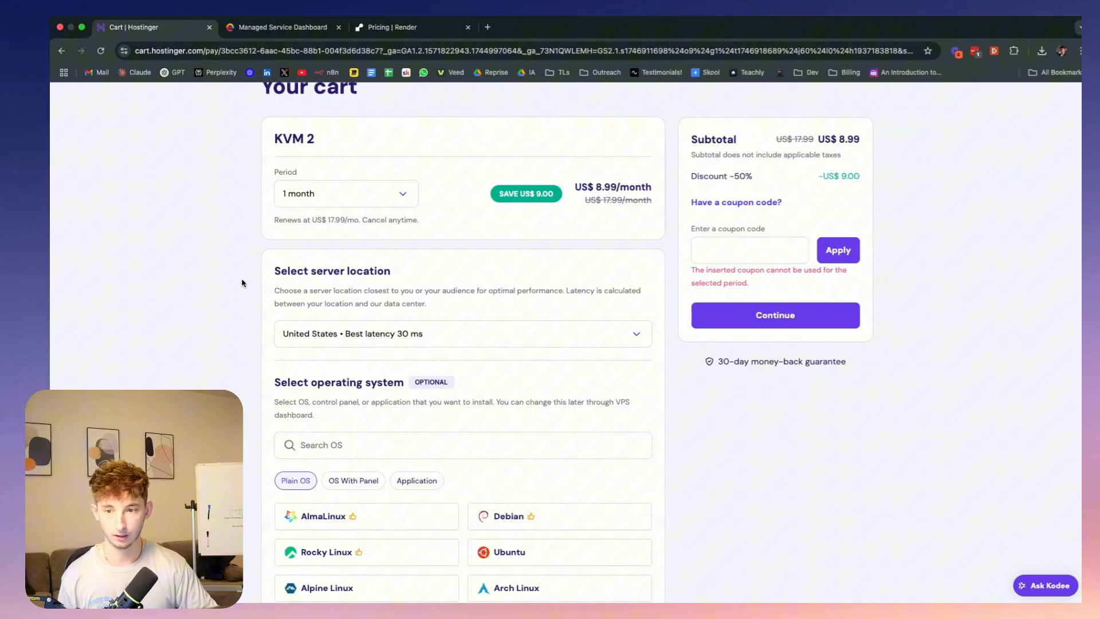
scroll(down, 3)
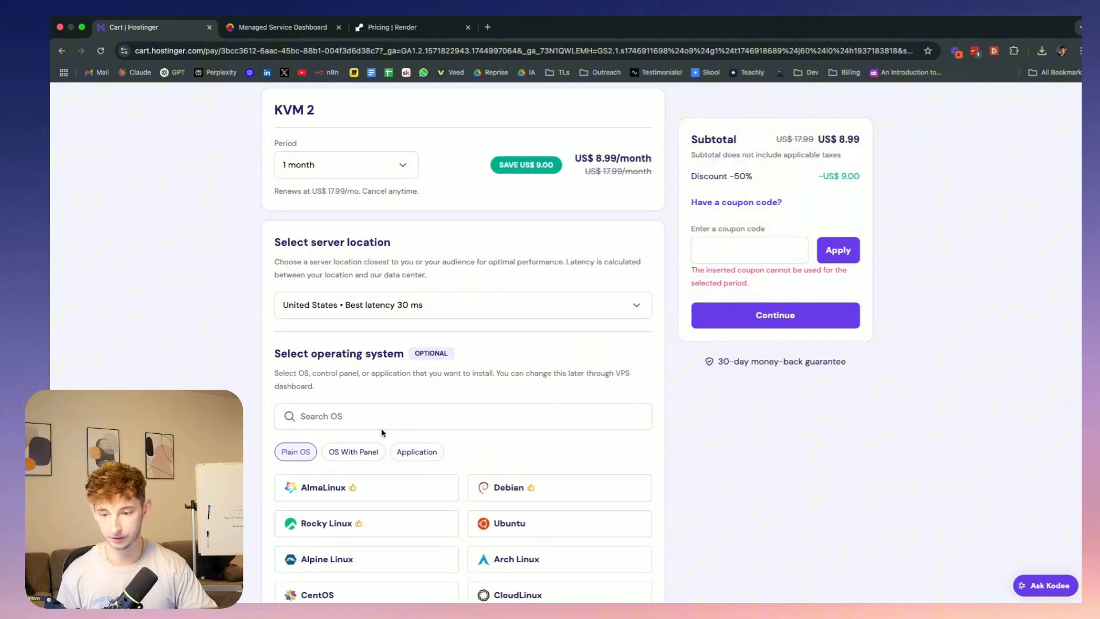
text(n8n)
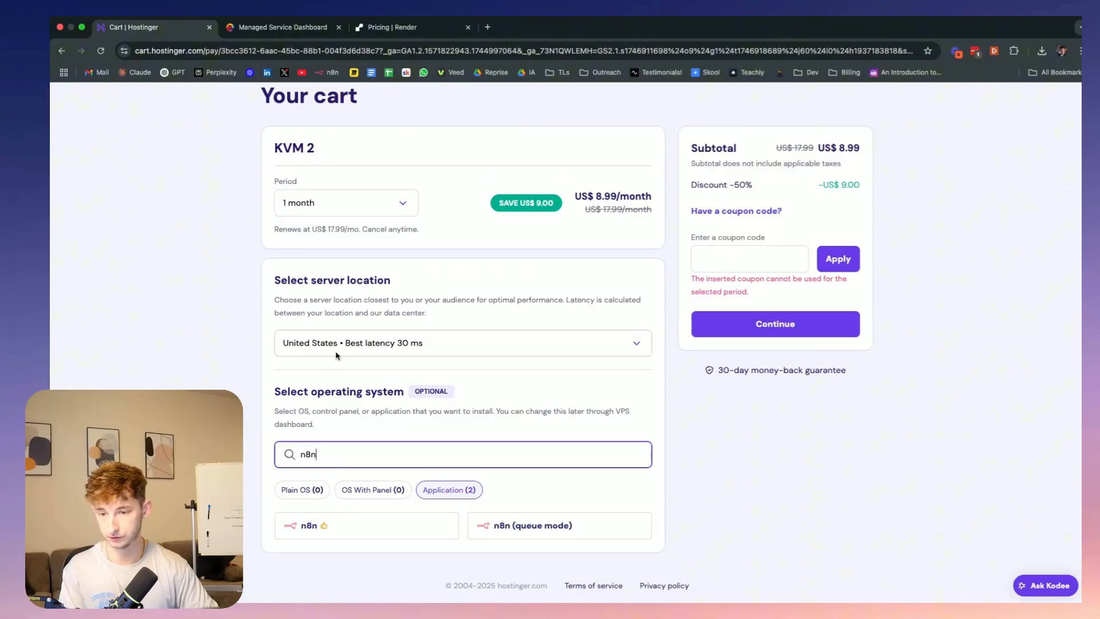
click(366, 525)
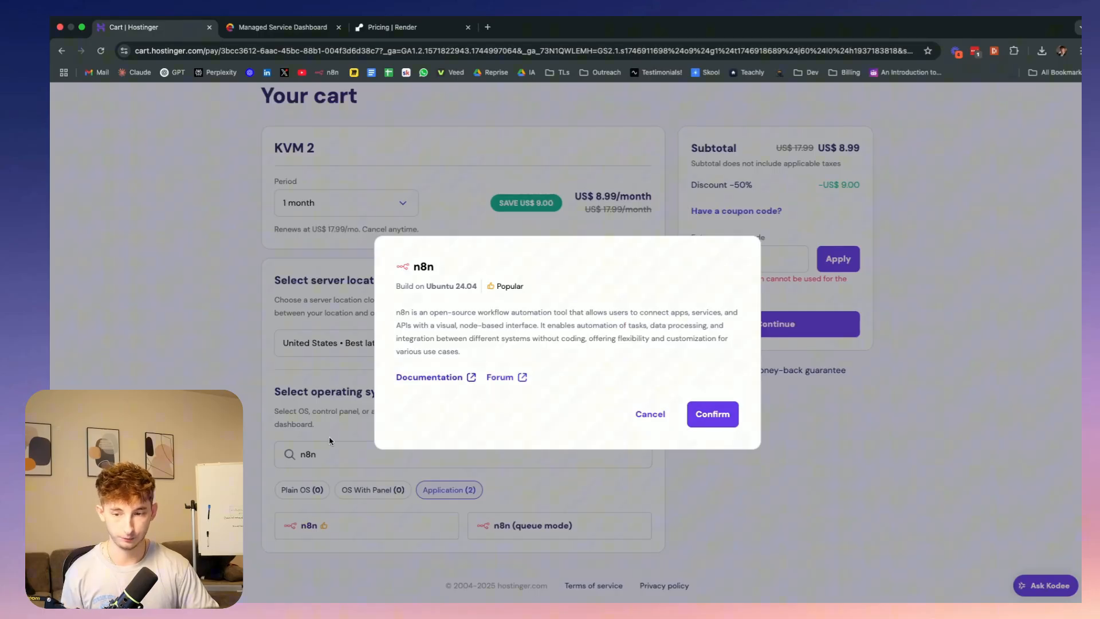
click(712, 414)
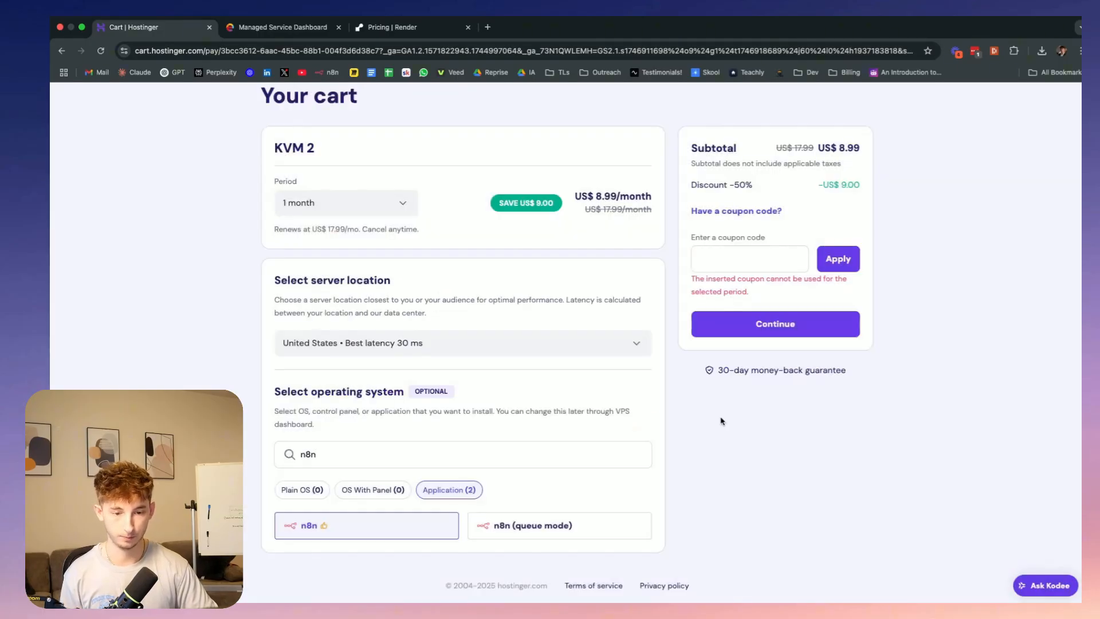
click(775, 323)
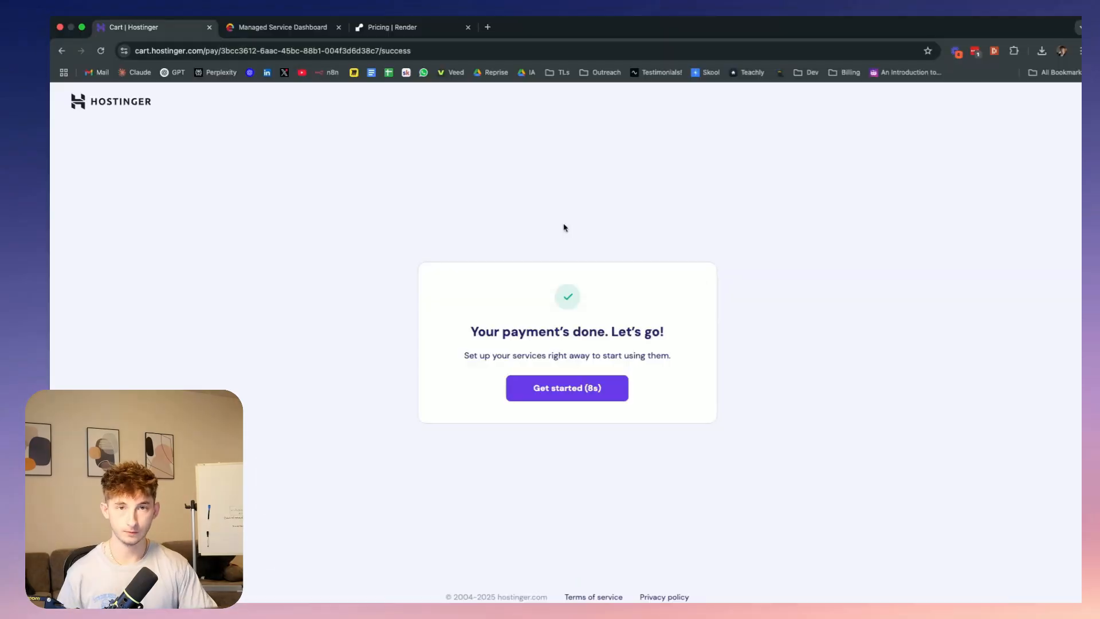
Keep Monarx malware scanner, set a root password and reach the setup summary
click(567, 387)
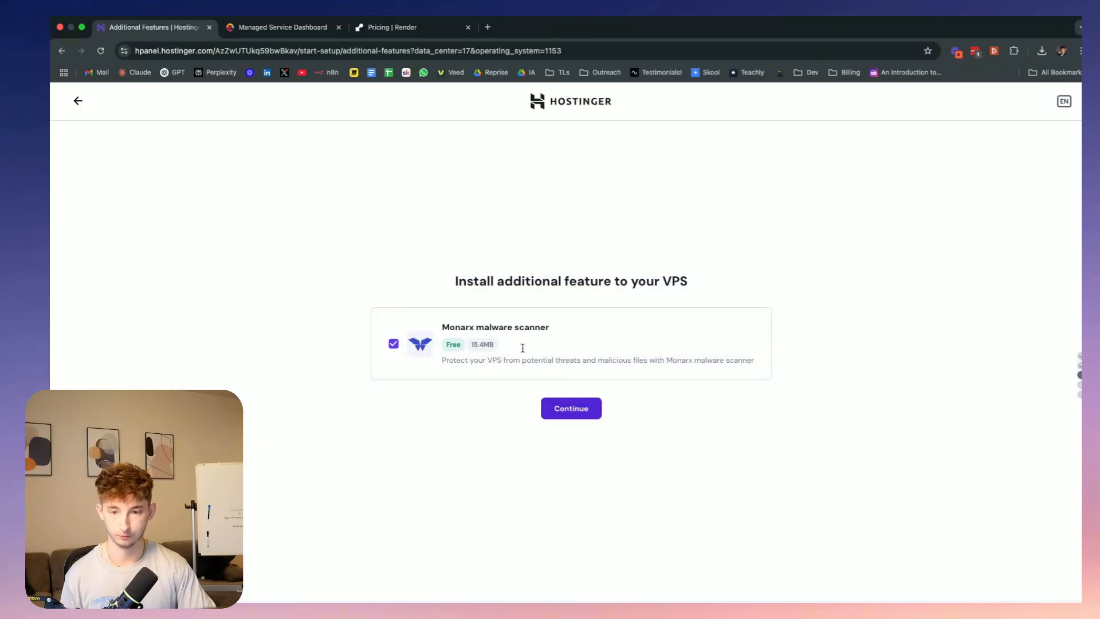
mouse_move(482, 302)
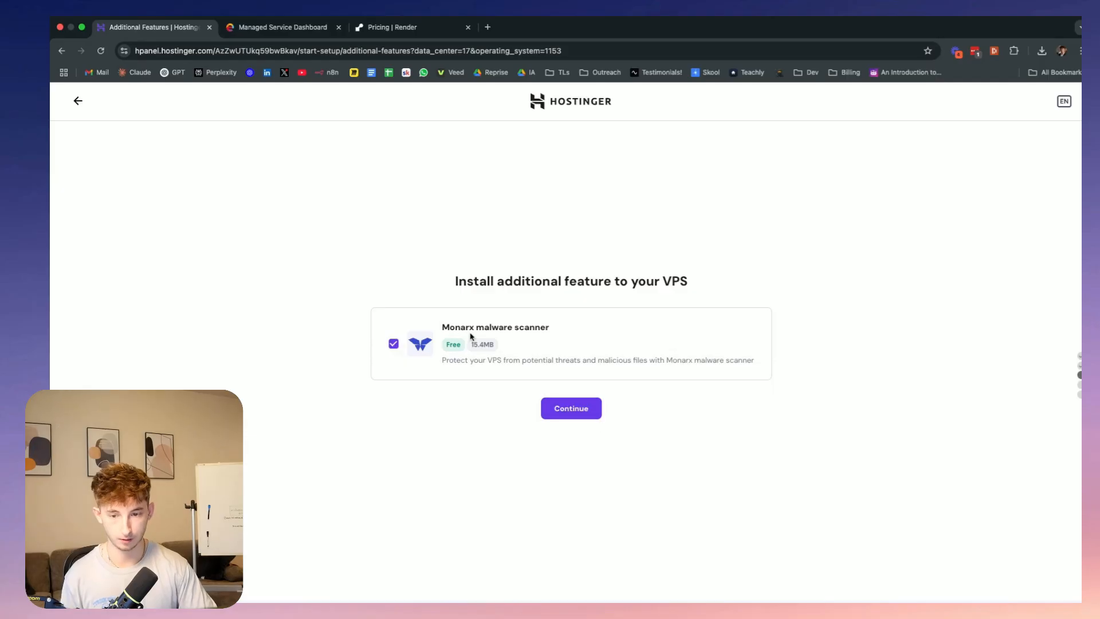
click(571, 408)
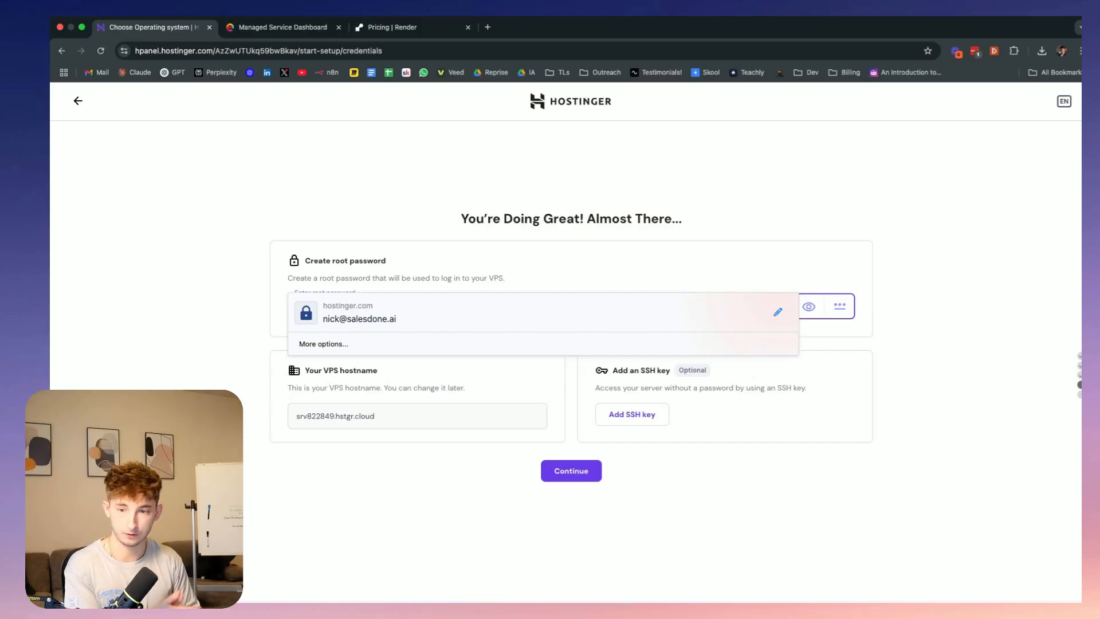
mouse_move(391, 291)
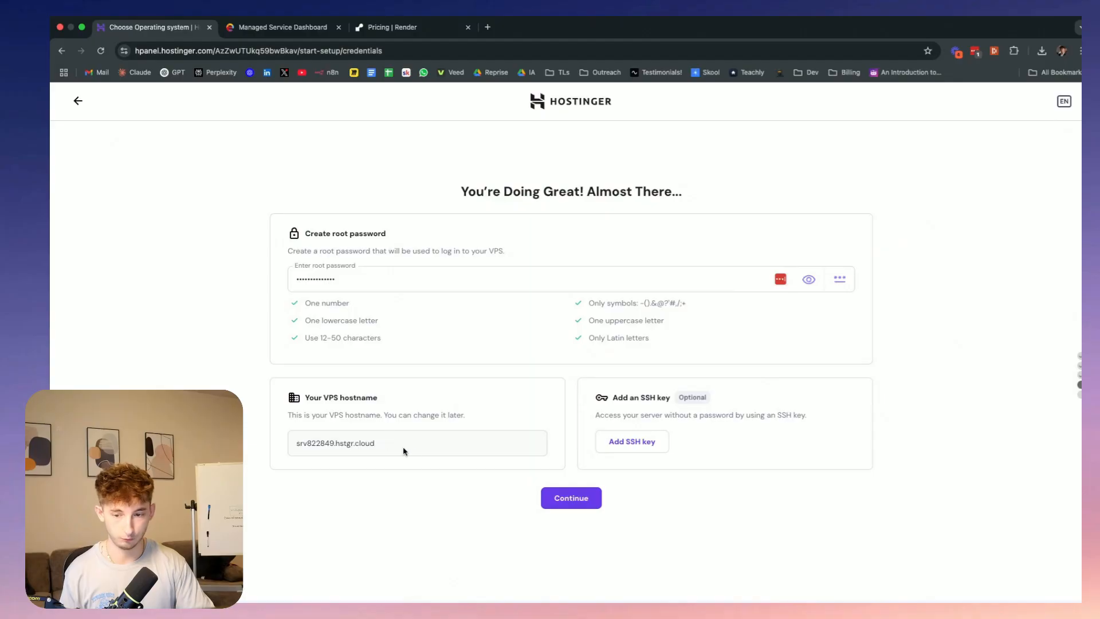
click(571, 497)
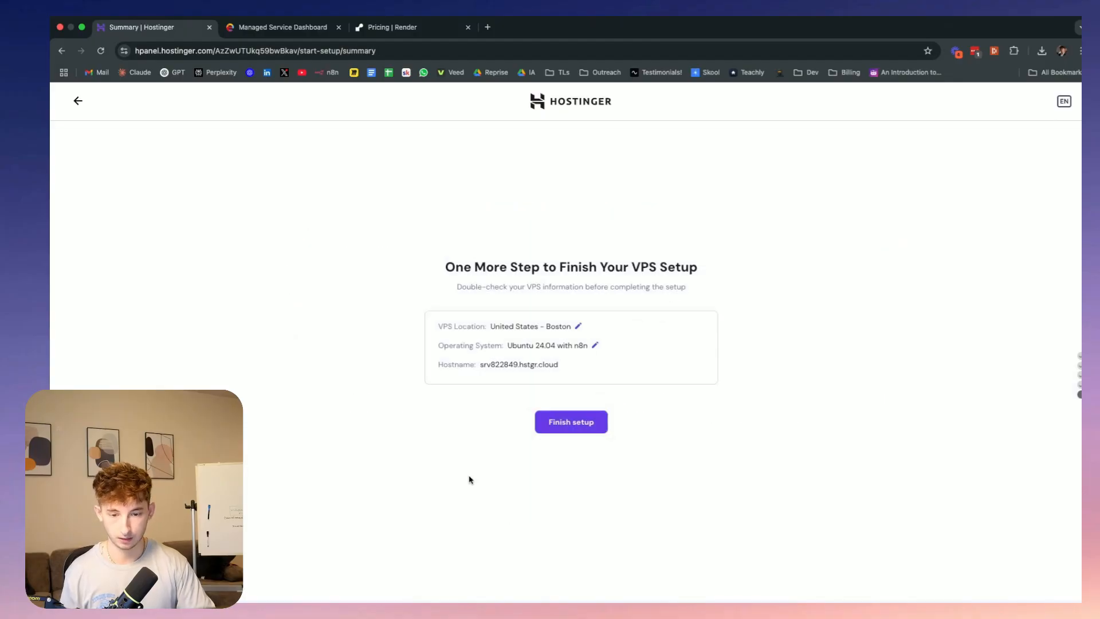
Finish the VPS setup and decline the LastPass password update prompt
click(571, 422)
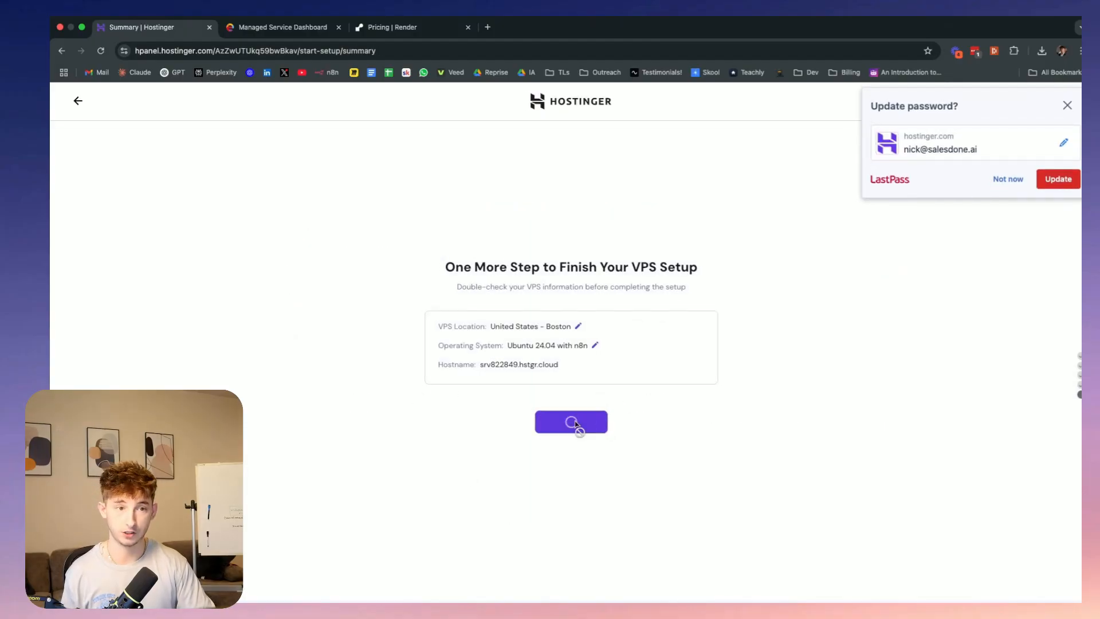
click(571, 422)
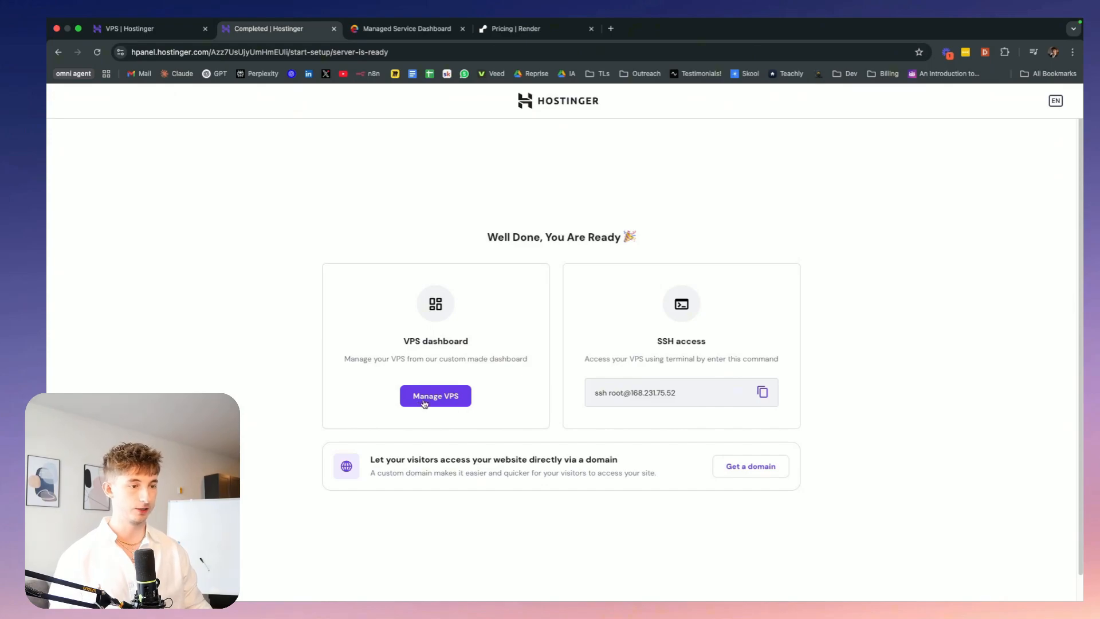
Enter the new VPS dashboard, skip the survey and close the web terminal tab
click(436, 396)
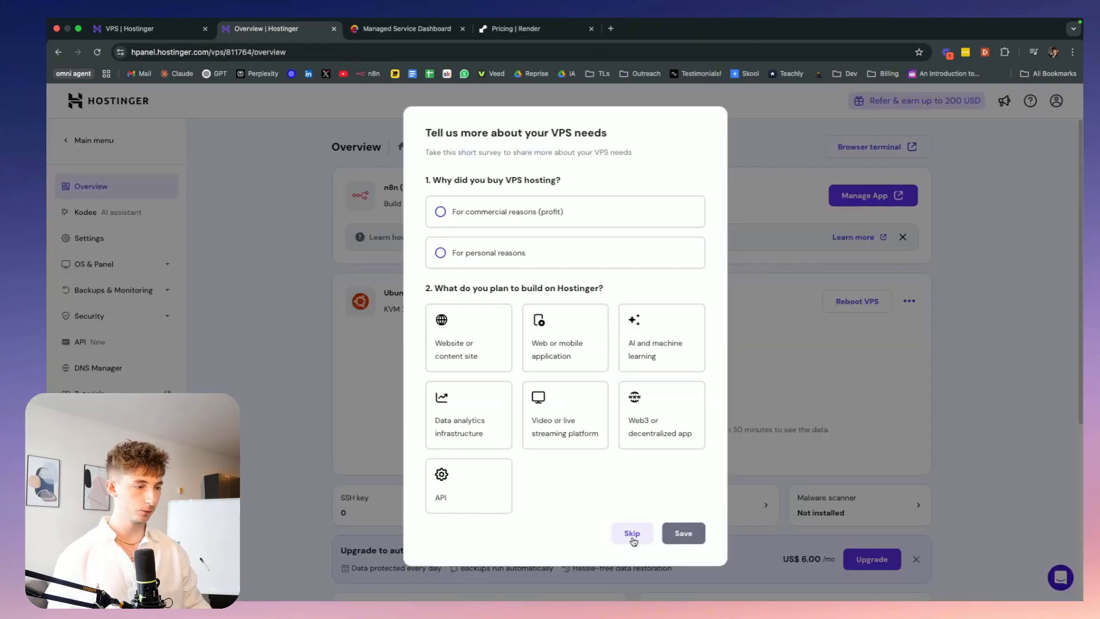
click(630, 533)
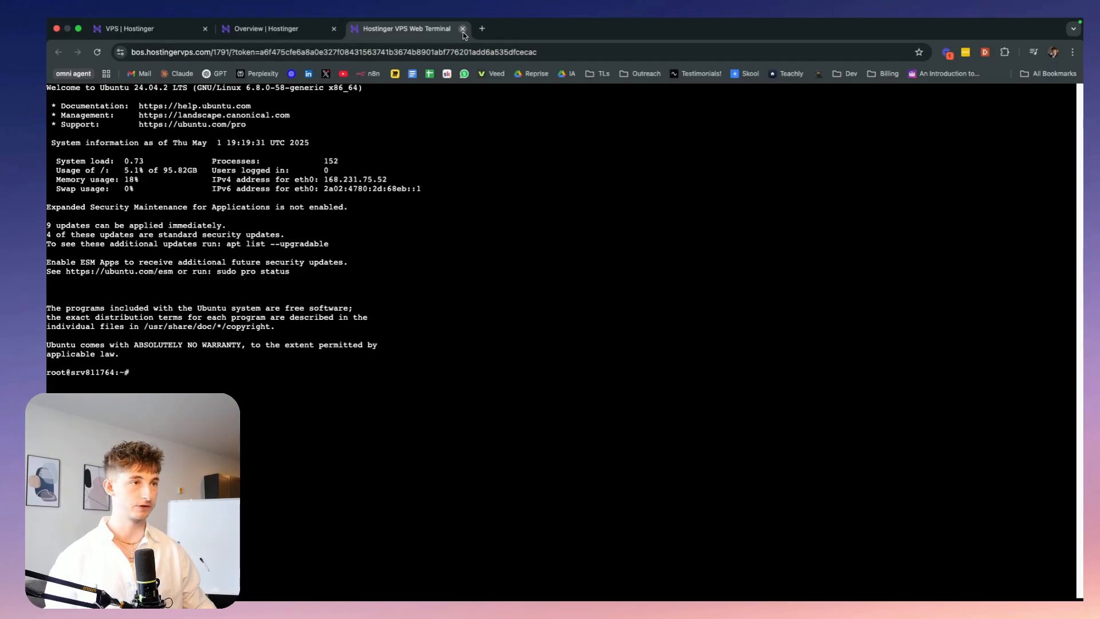
click(462, 29)
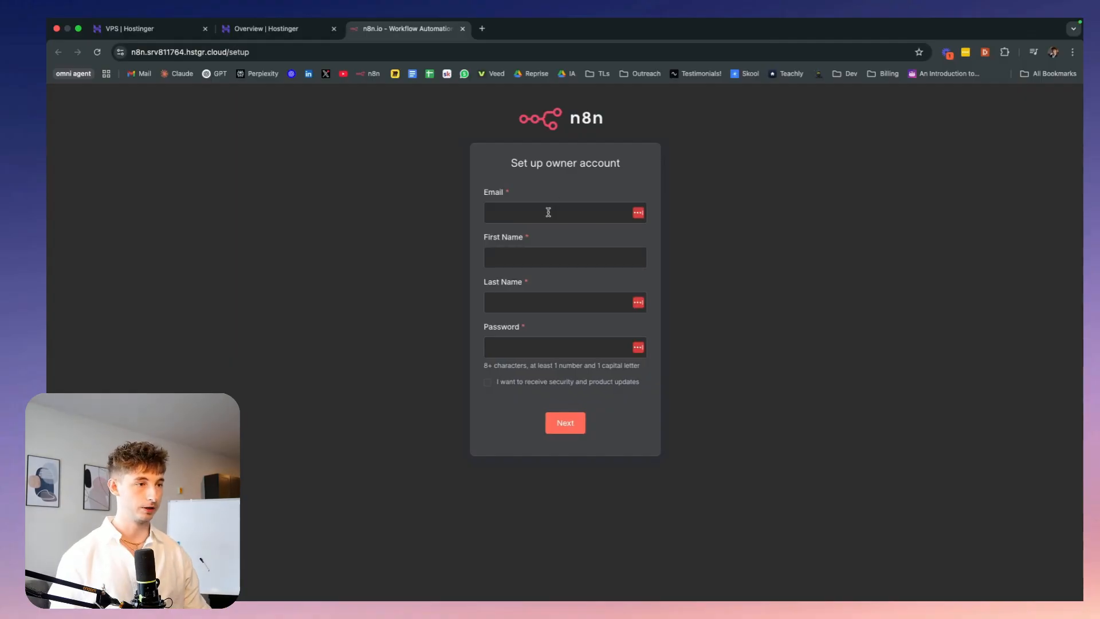
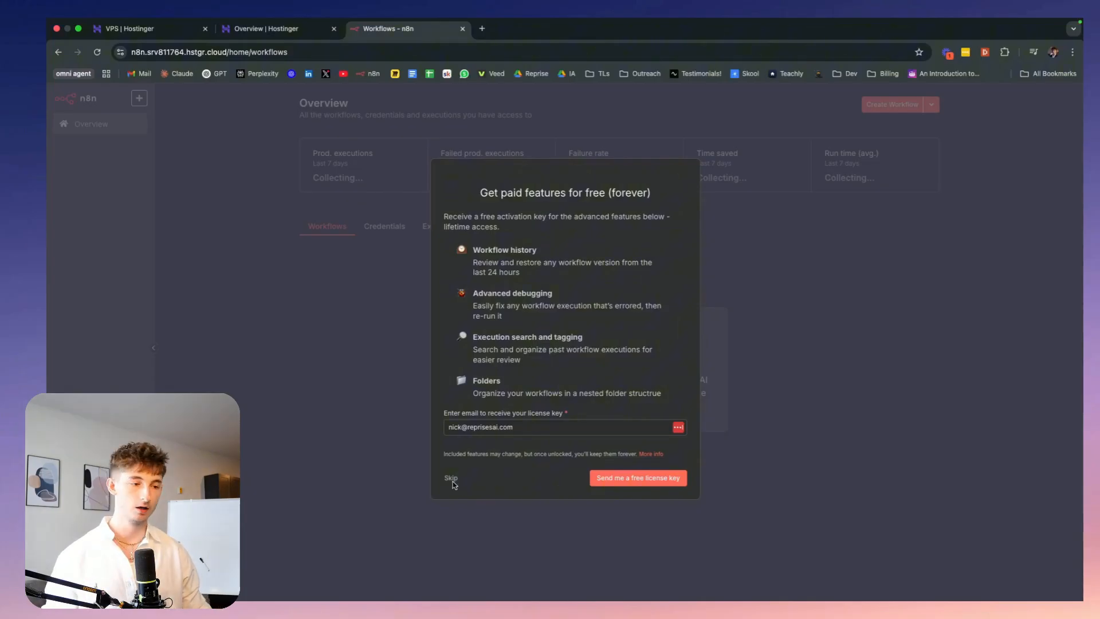
click(450, 478)
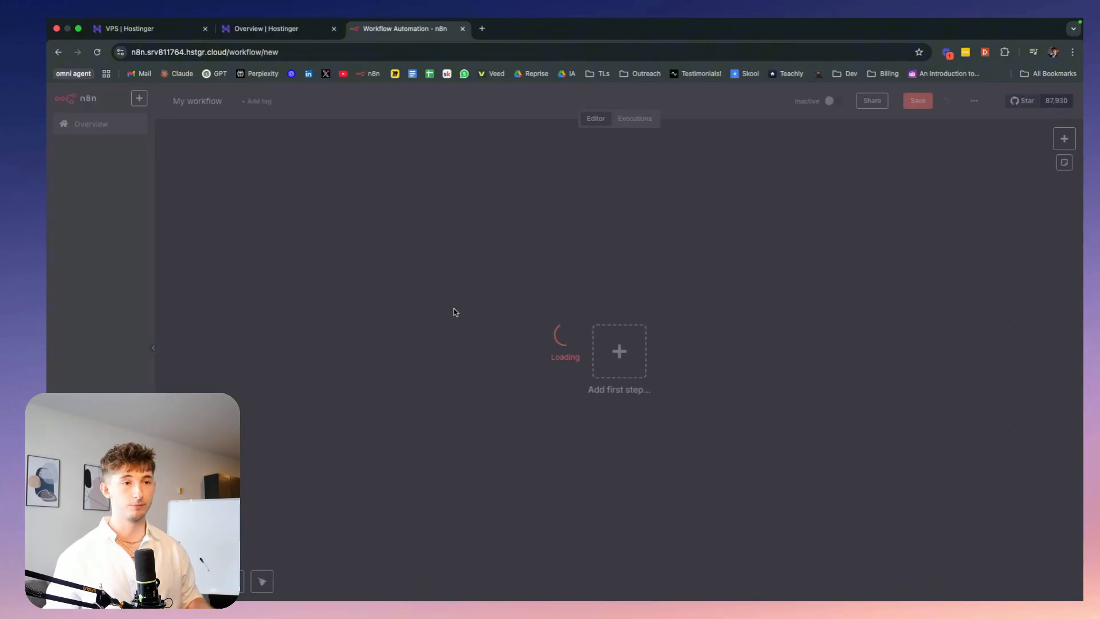
Add an MCP Server Trigger as the workflow's first node via an 'mcp' search
click(618, 351)
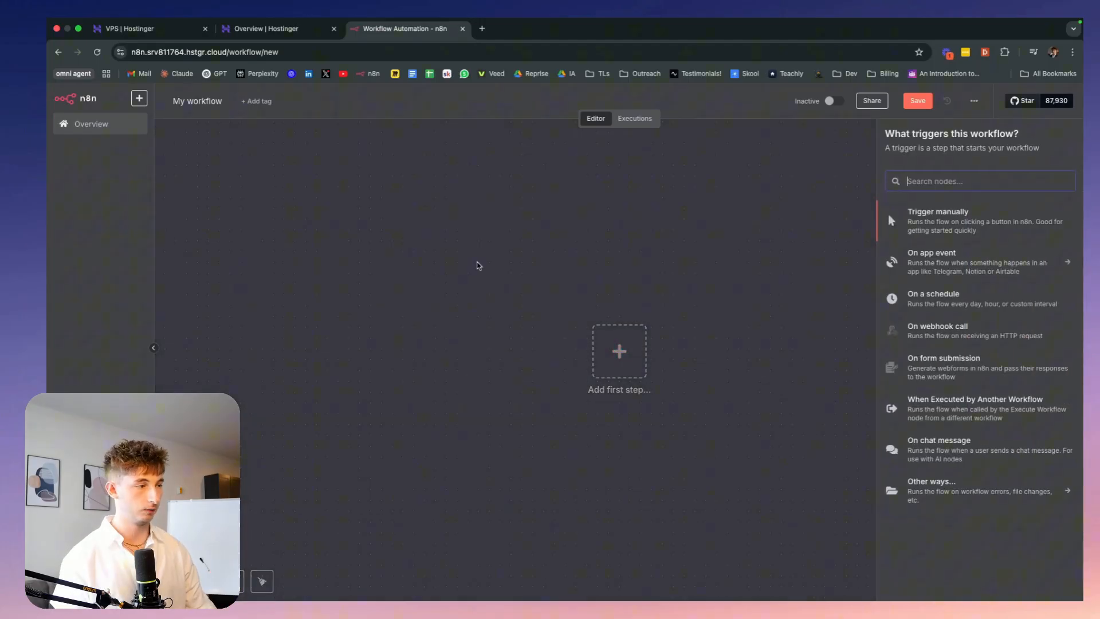
text(mcp)
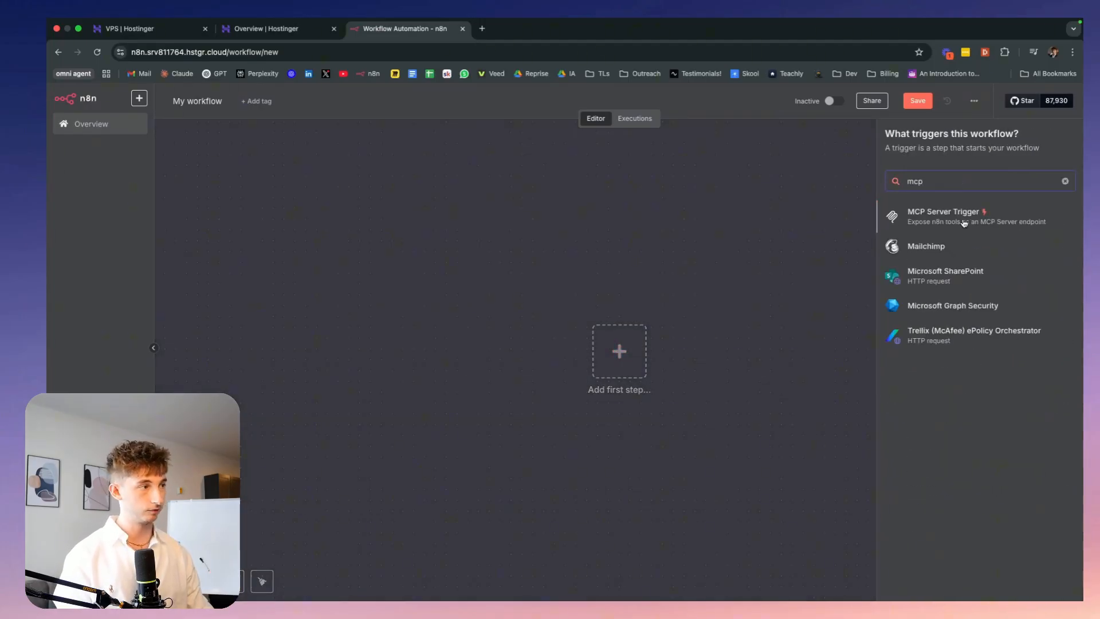
click(943, 217)
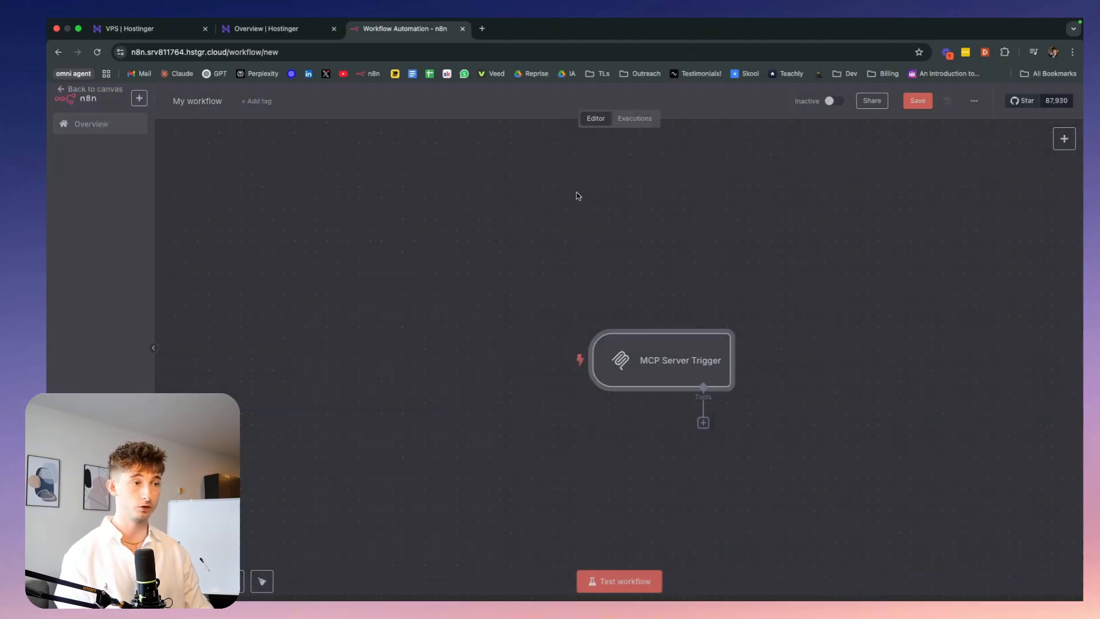
click(703, 422)
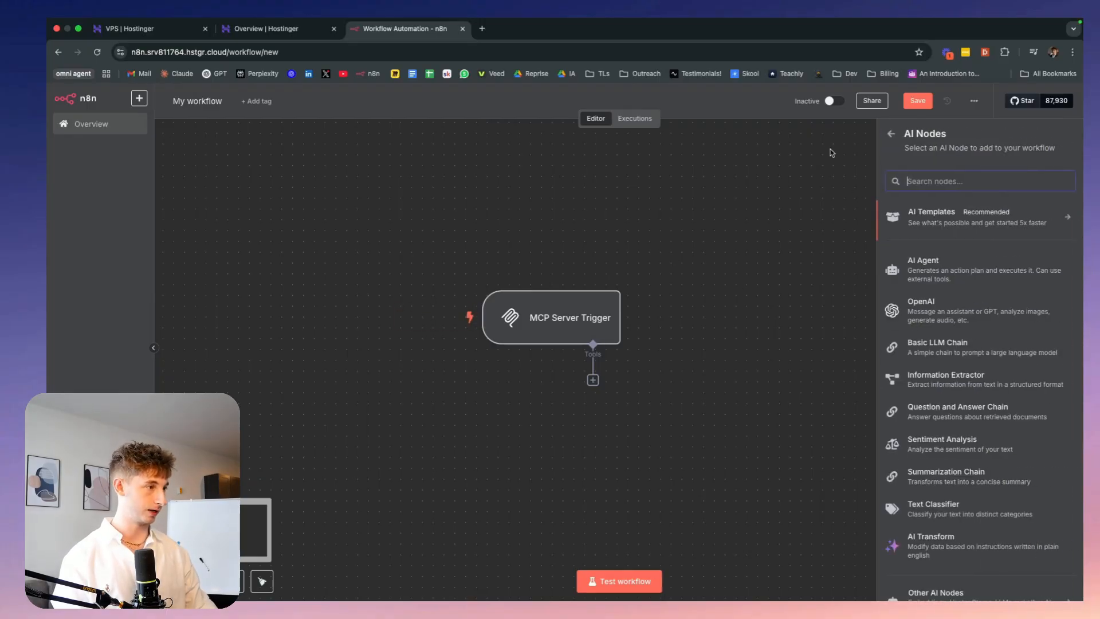
Peek at the AI Agent node, return to the canvas and switch to the Hostinger VPS overview
click(923, 270)
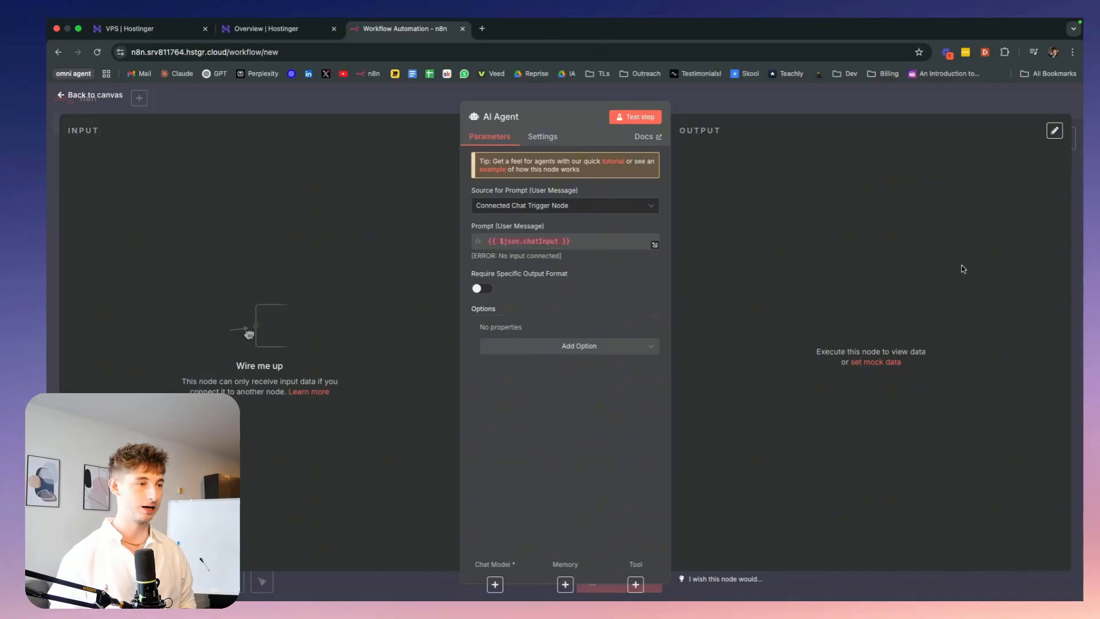
click(89, 95)
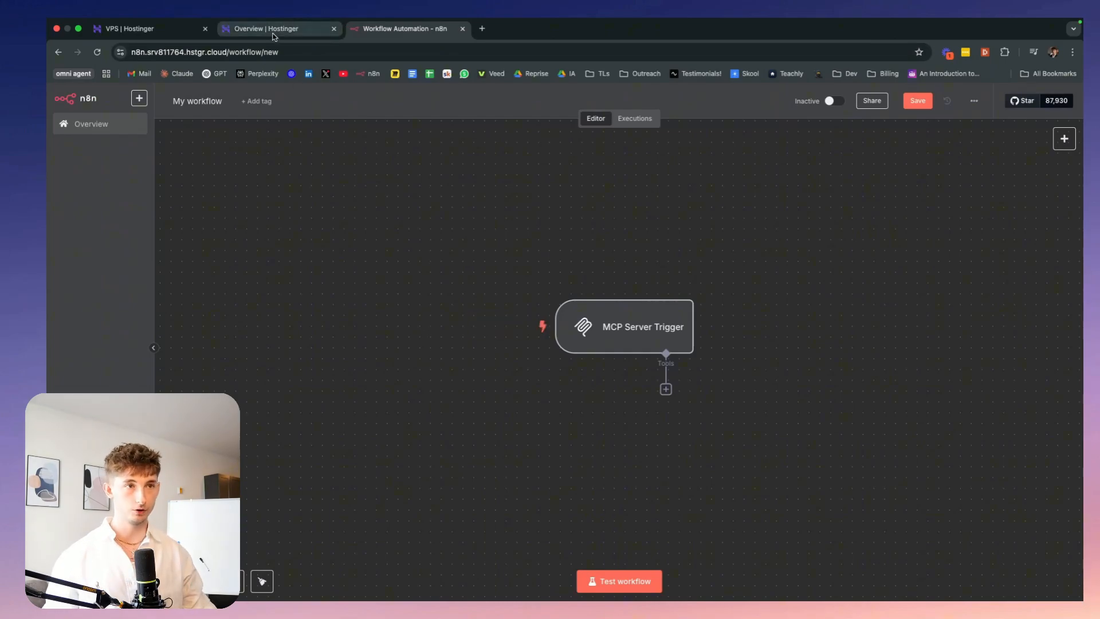
click(277, 29)
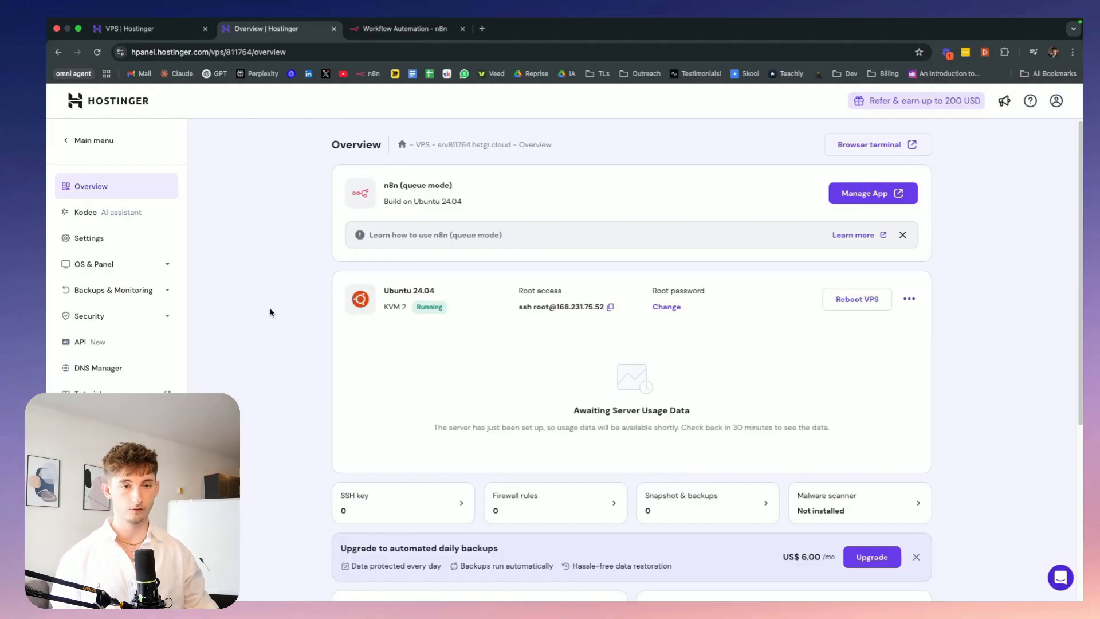
Browse the Kodee assistant and VPS Settings (hostname), then land on the DNS Manager add-domain page
click(102, 212)
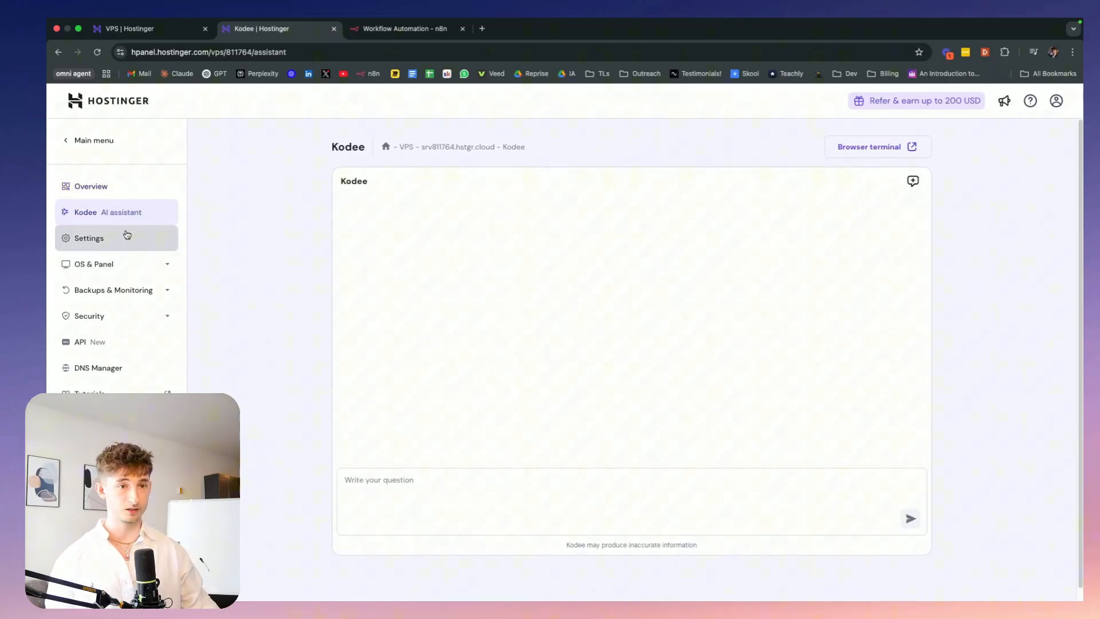
click(89, 238)
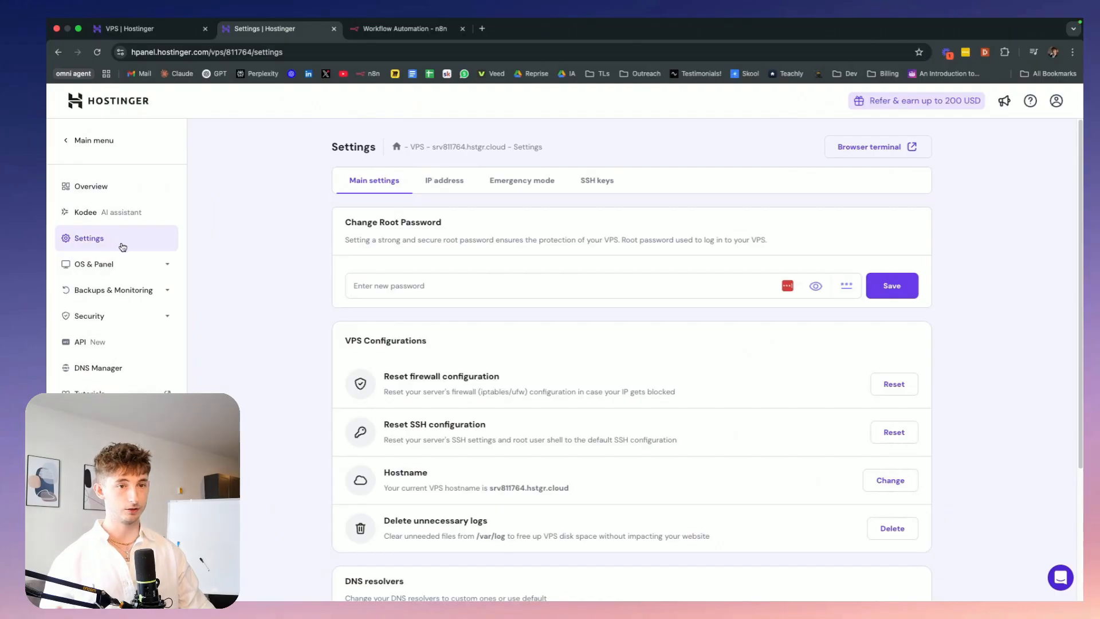
scroll(down, 3)
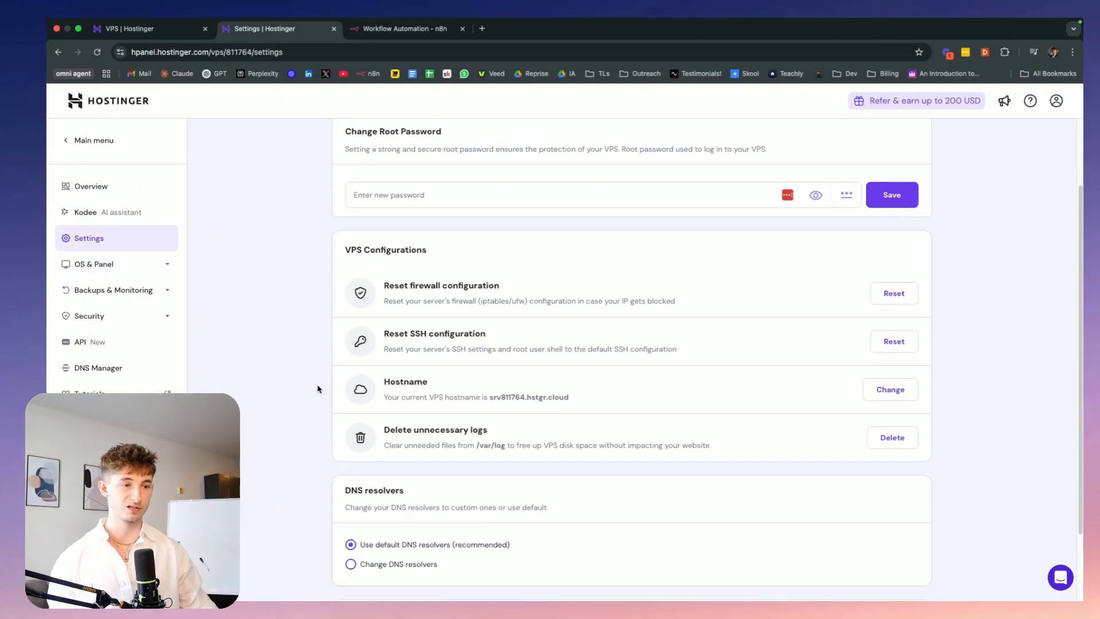
scroll(down, 3)
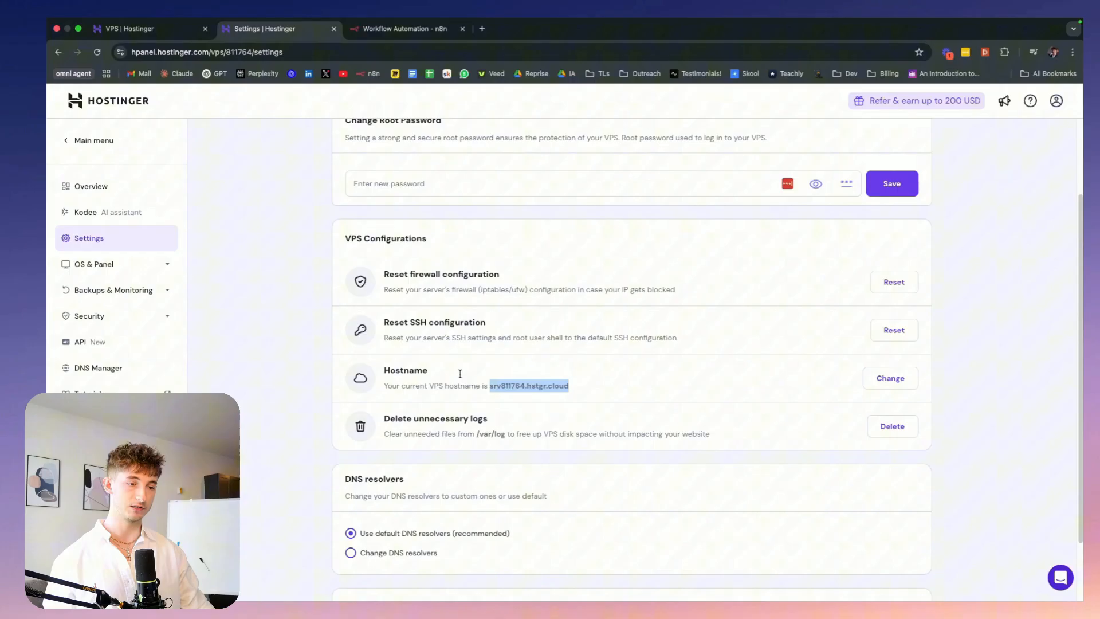
click(92, 264)
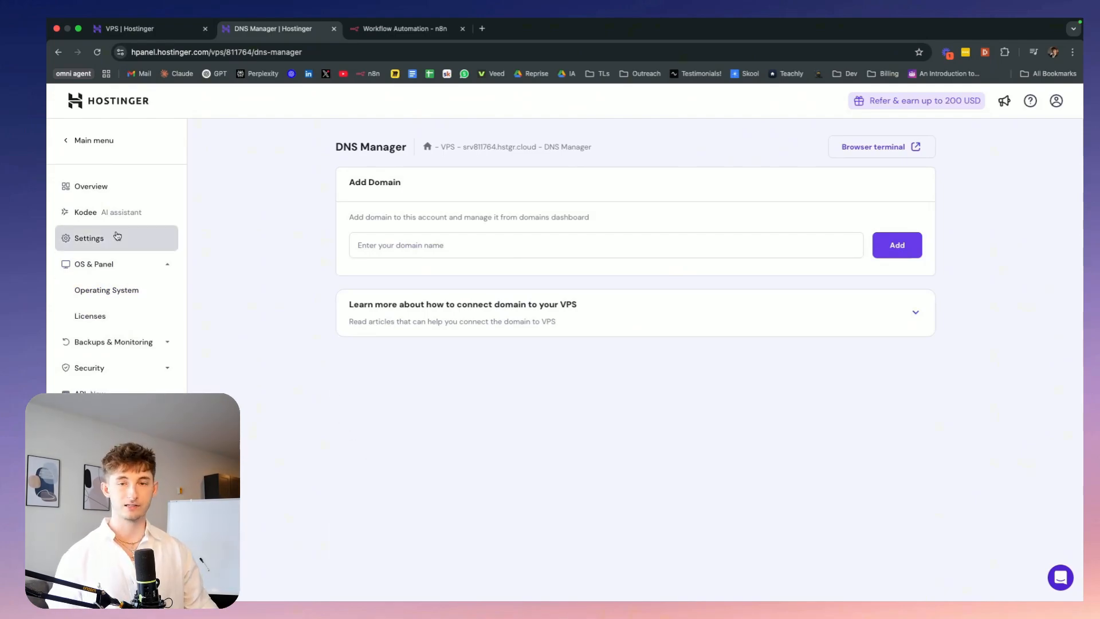
mouse_move(274, 229)
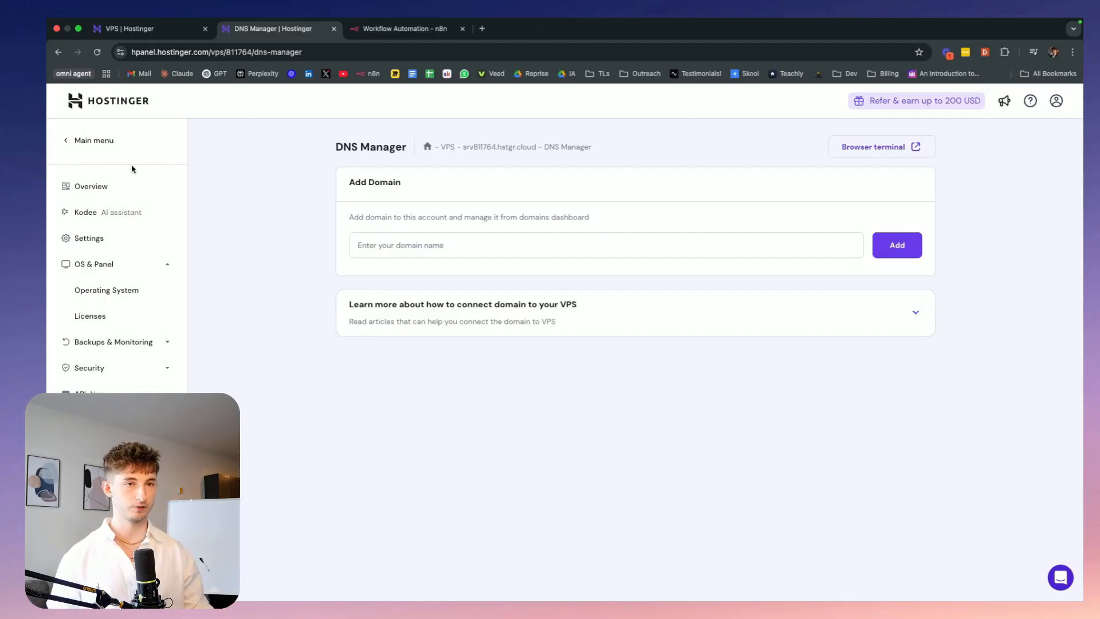
Return to the VPS Overview showing the n8n queue-mode app on running Ubuntu 24.04
click(90, 186)
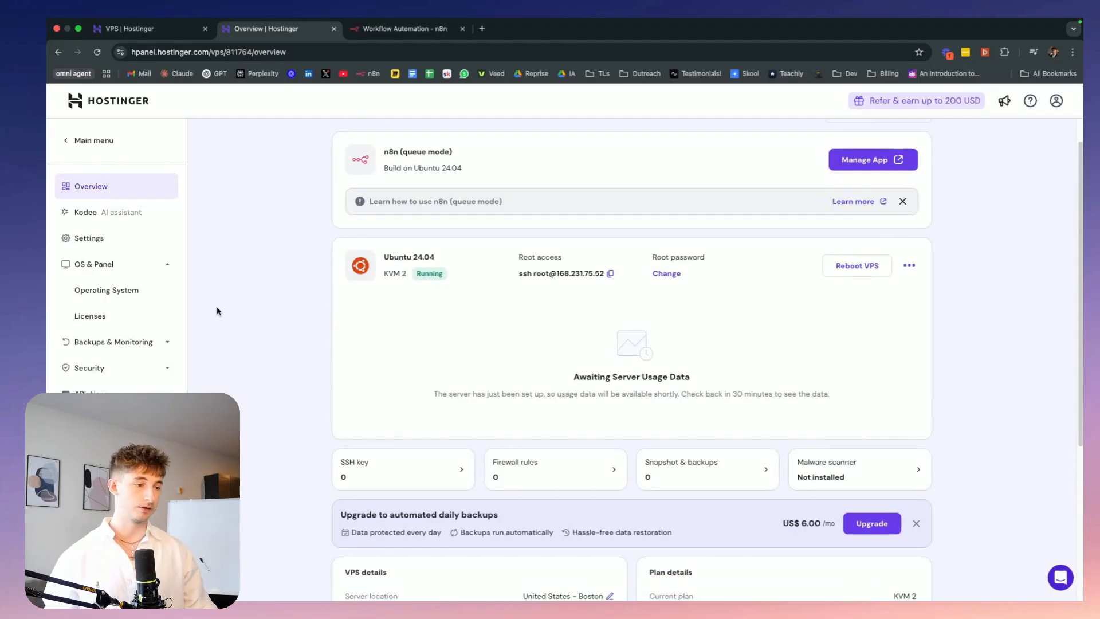